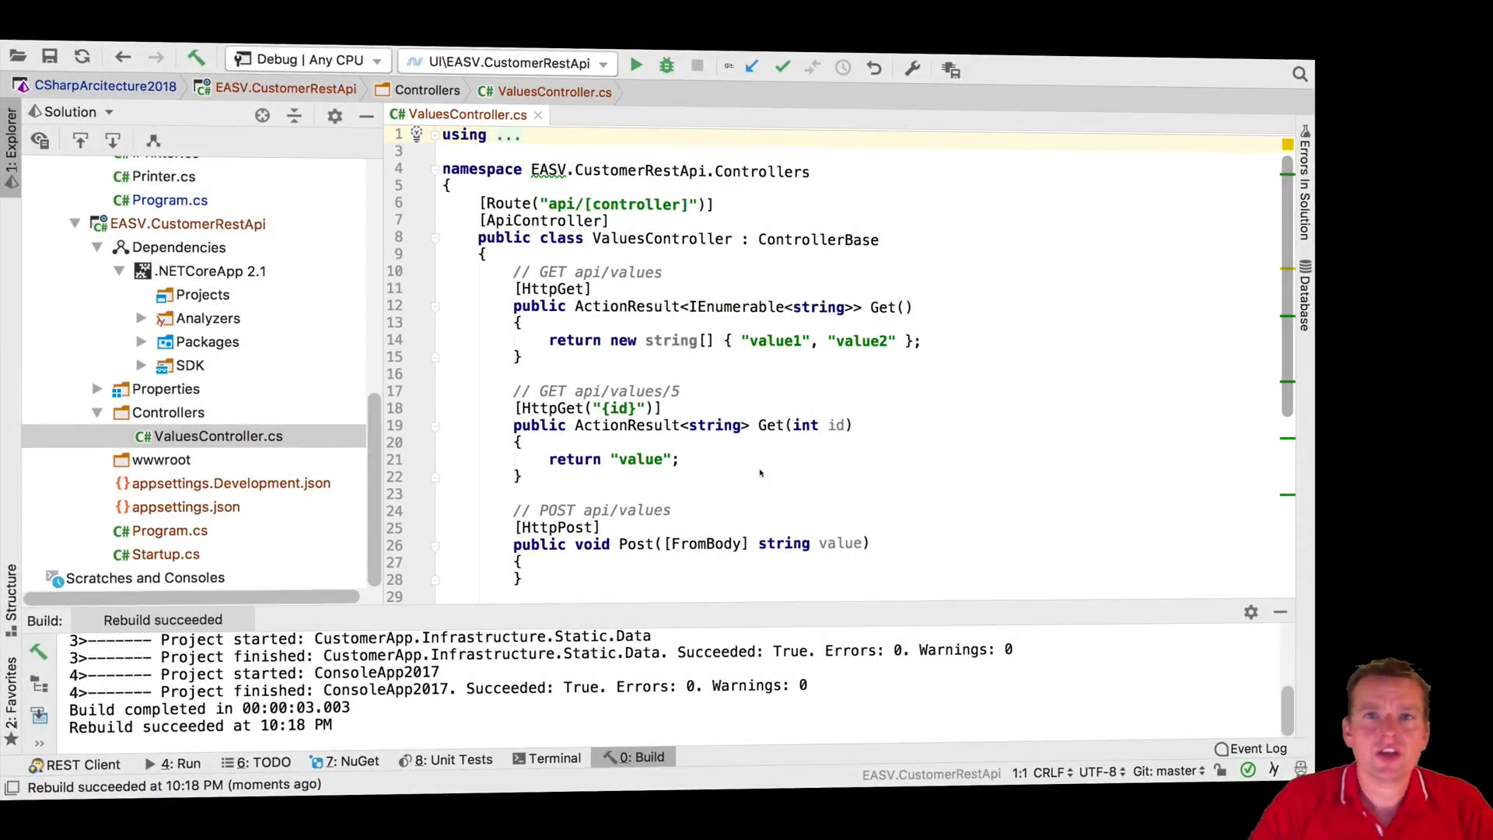
mouse_move(705, 359)
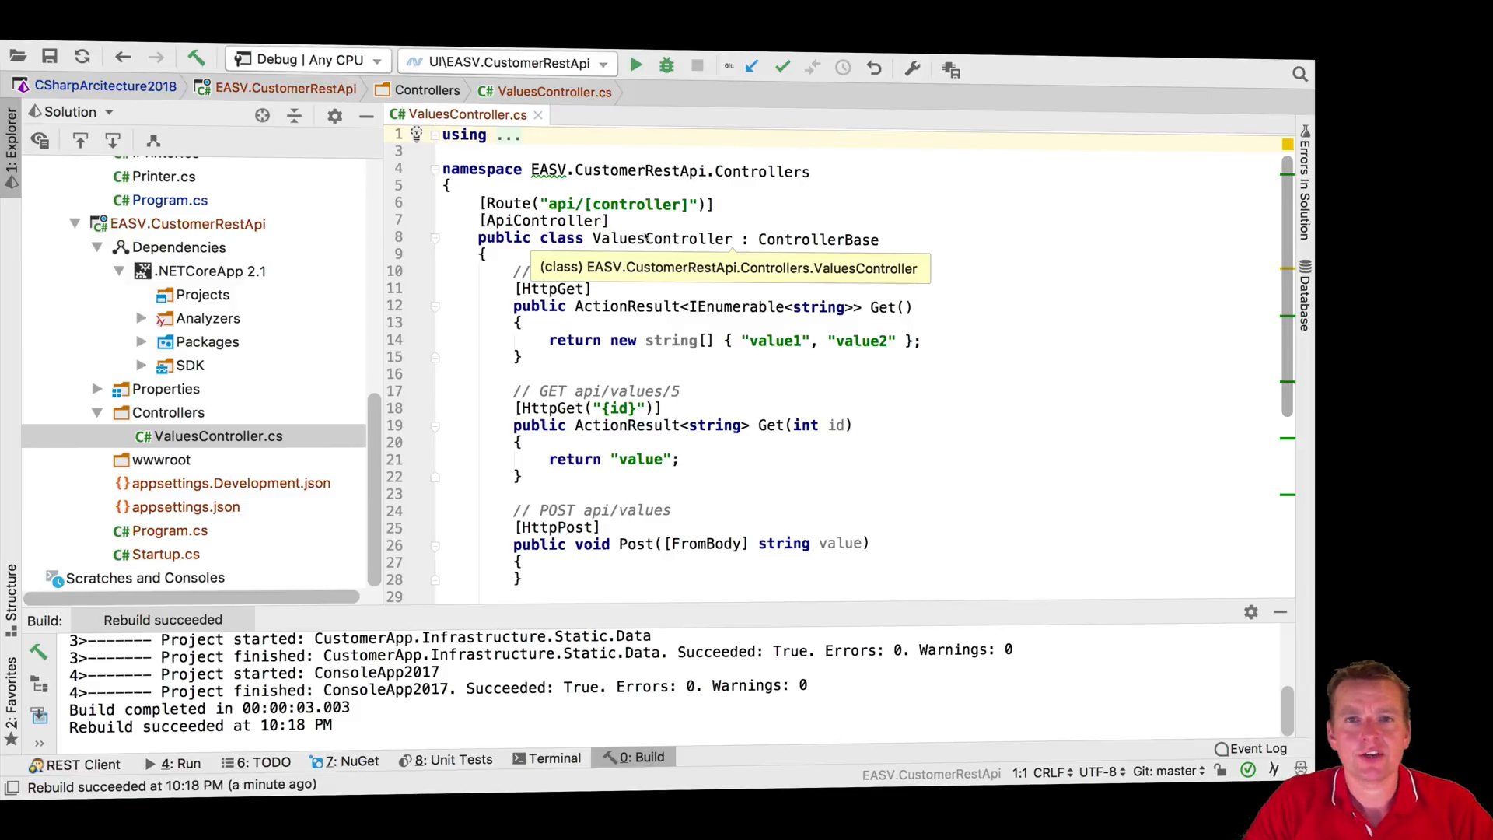
Step: Rename the ValuesController class and its file to CustomersController via Refactor > Rename
right_click(628, 239)
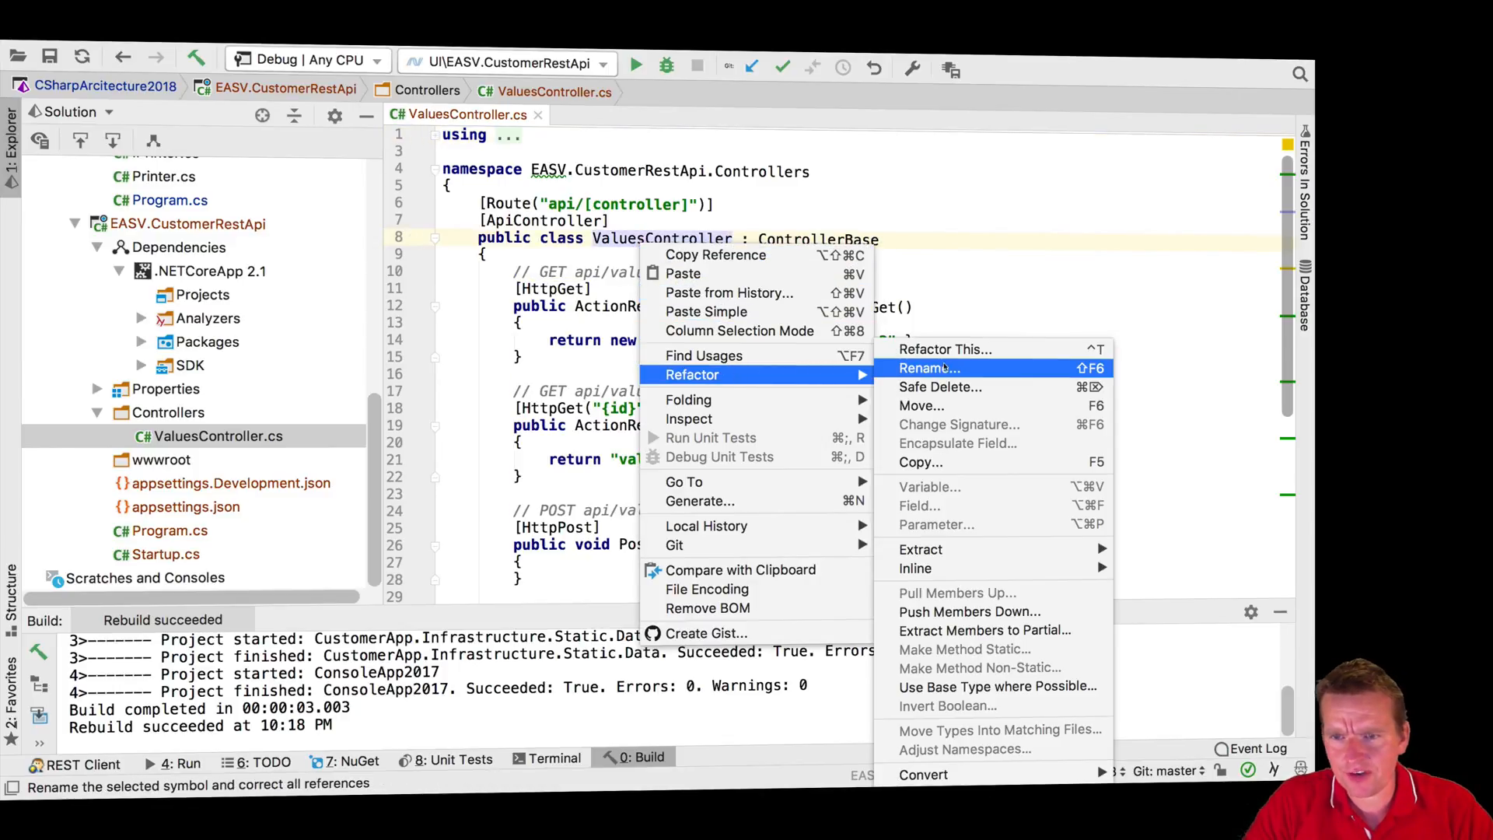
click(930, 369)
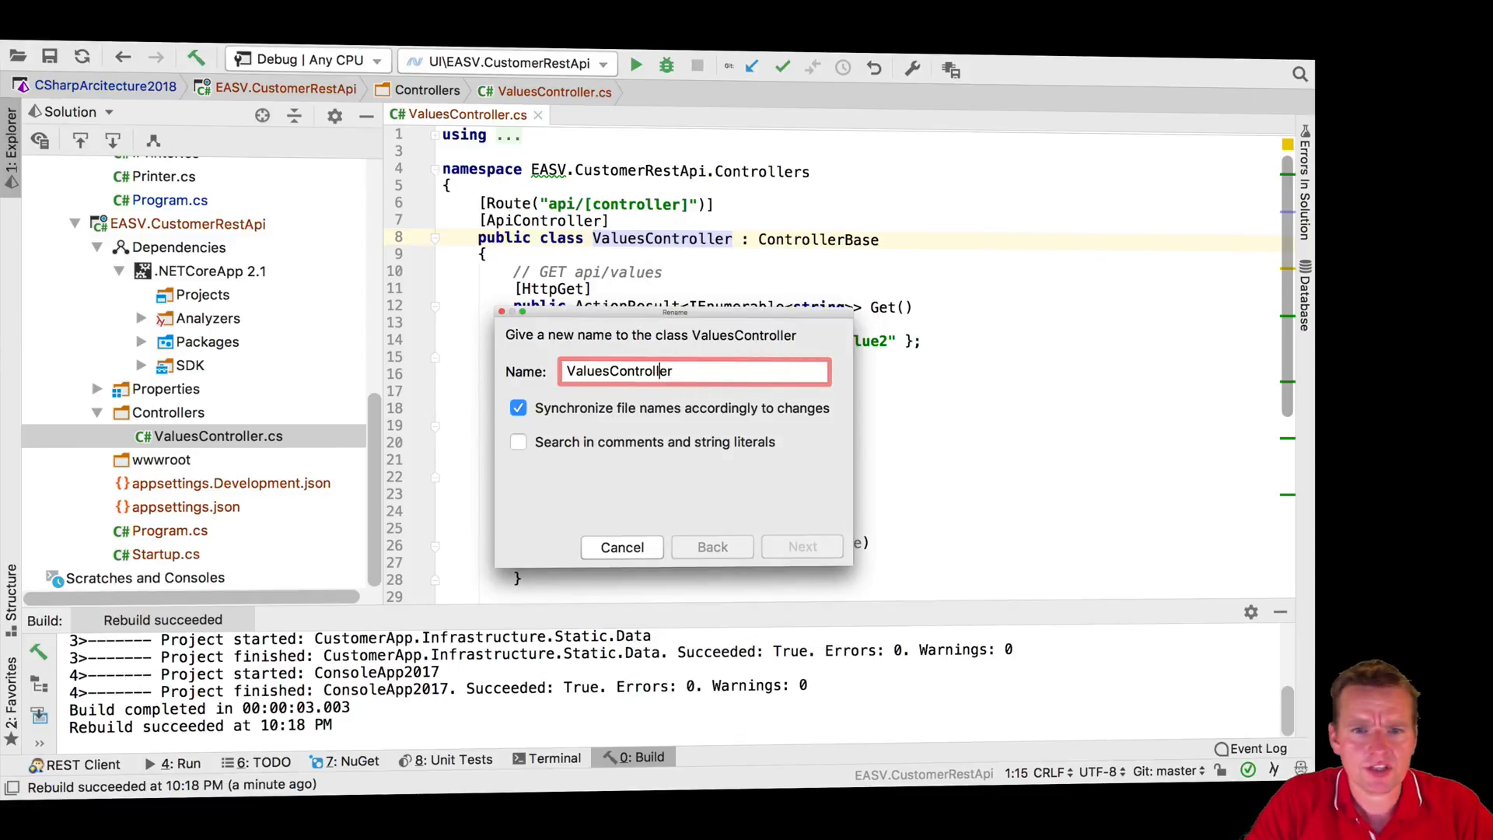
double_click(587, 370)
text(Customer)
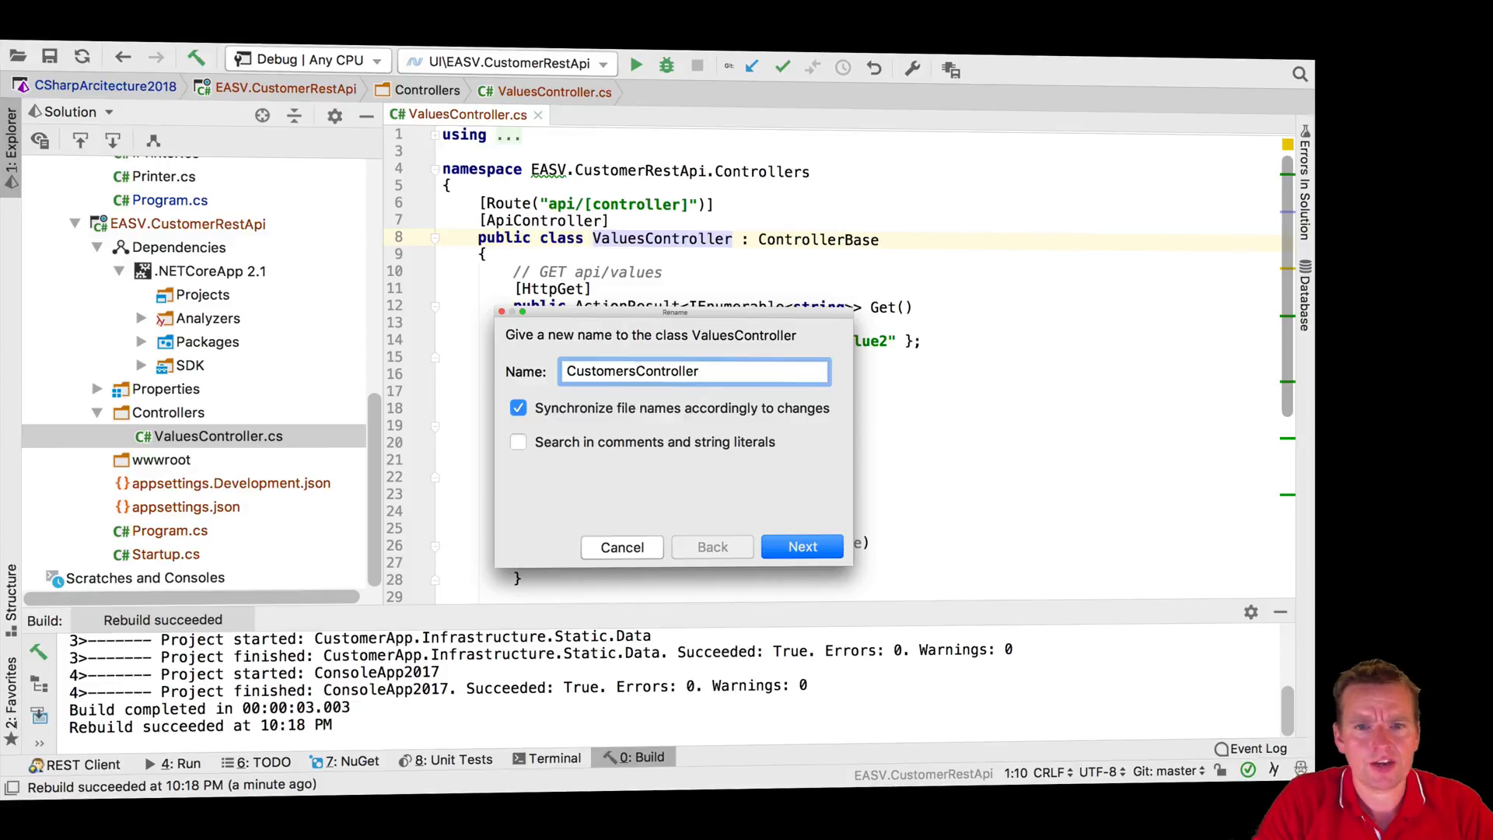
click(801, 546)
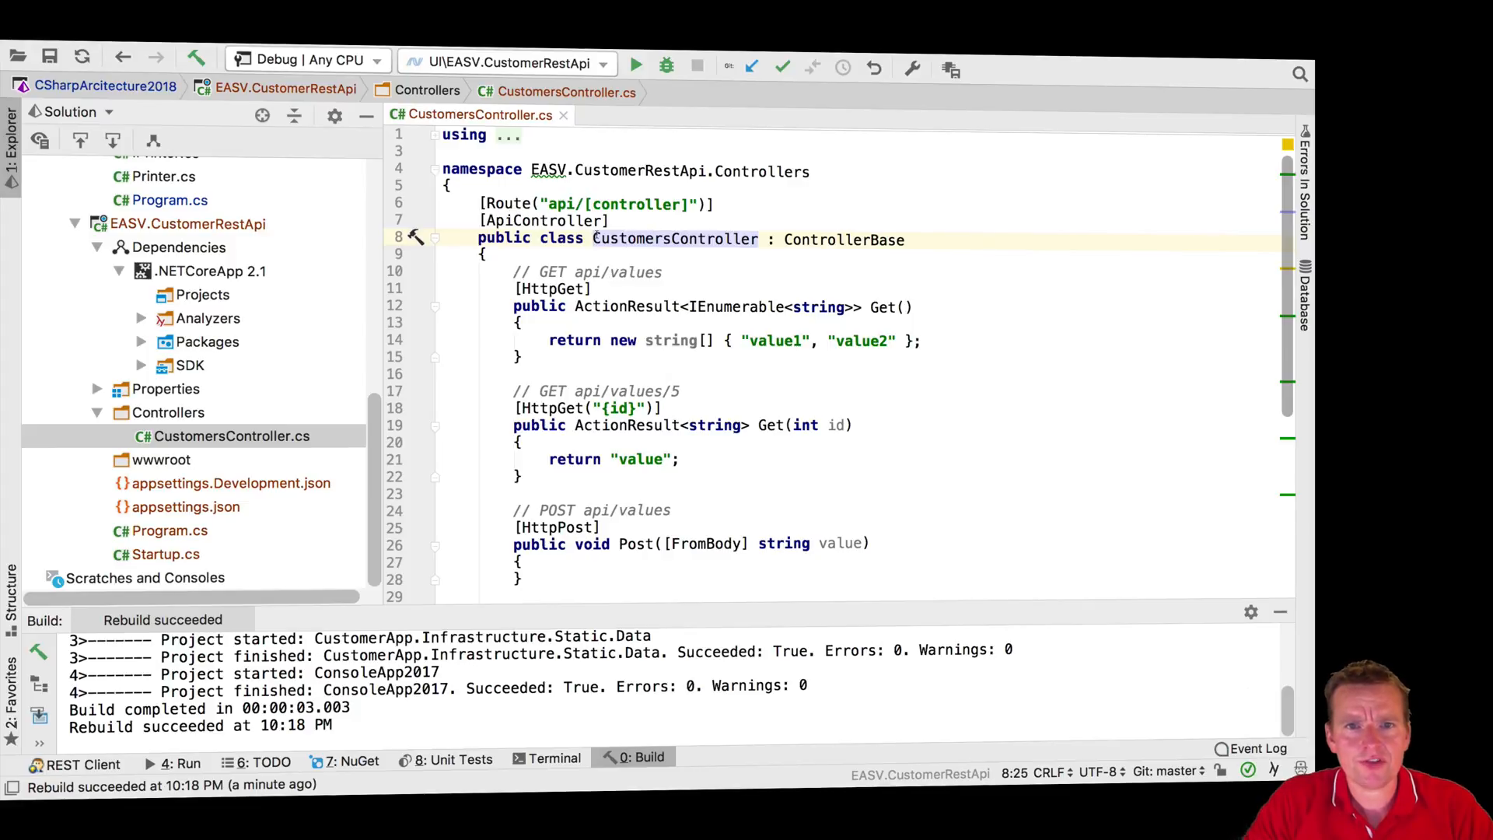
Step: Replace 'values' with 'customers' in the controller's route comments
double_click(636, 271)
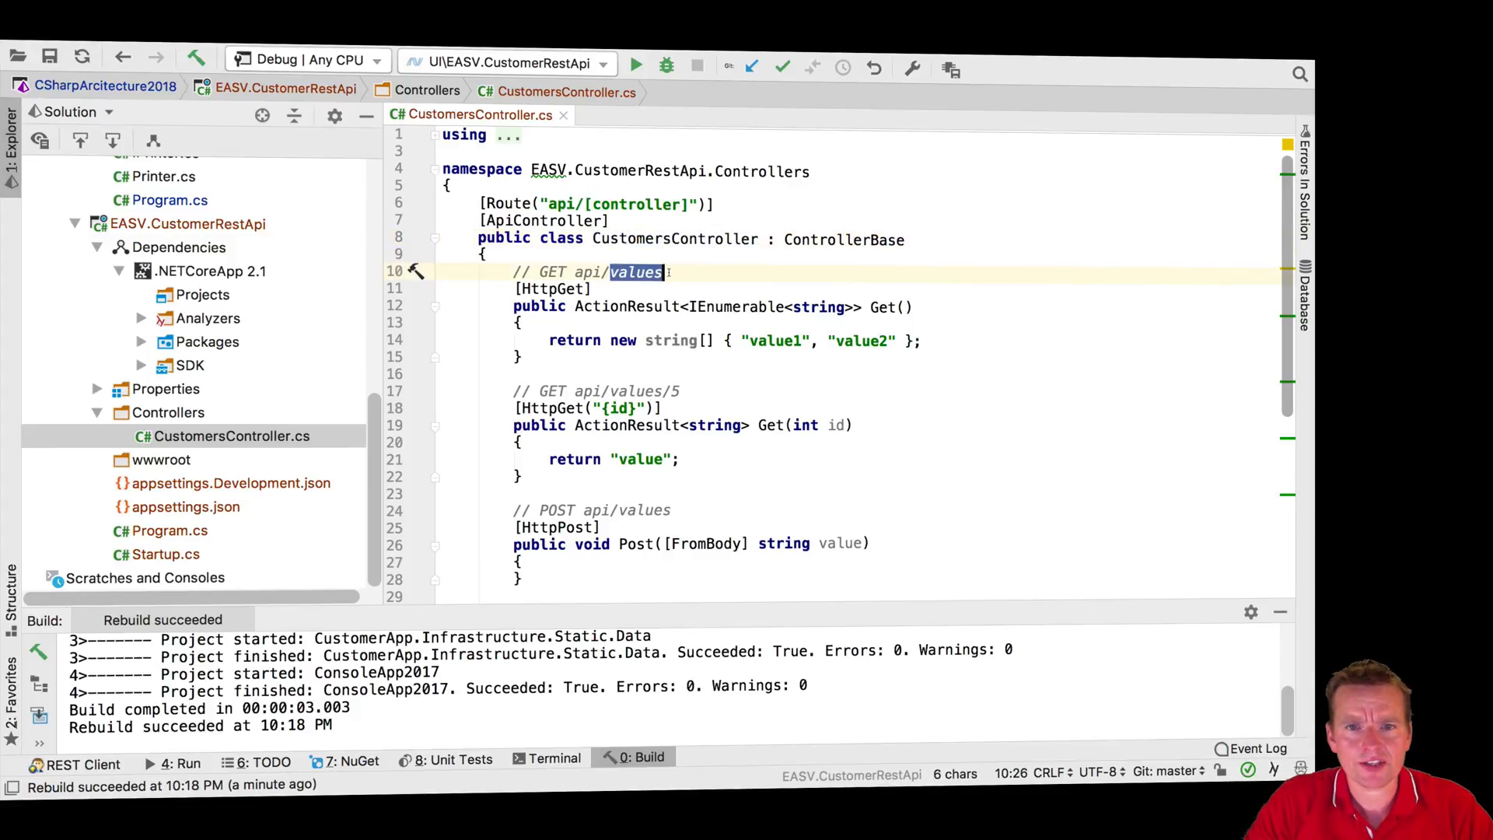
text(customers)
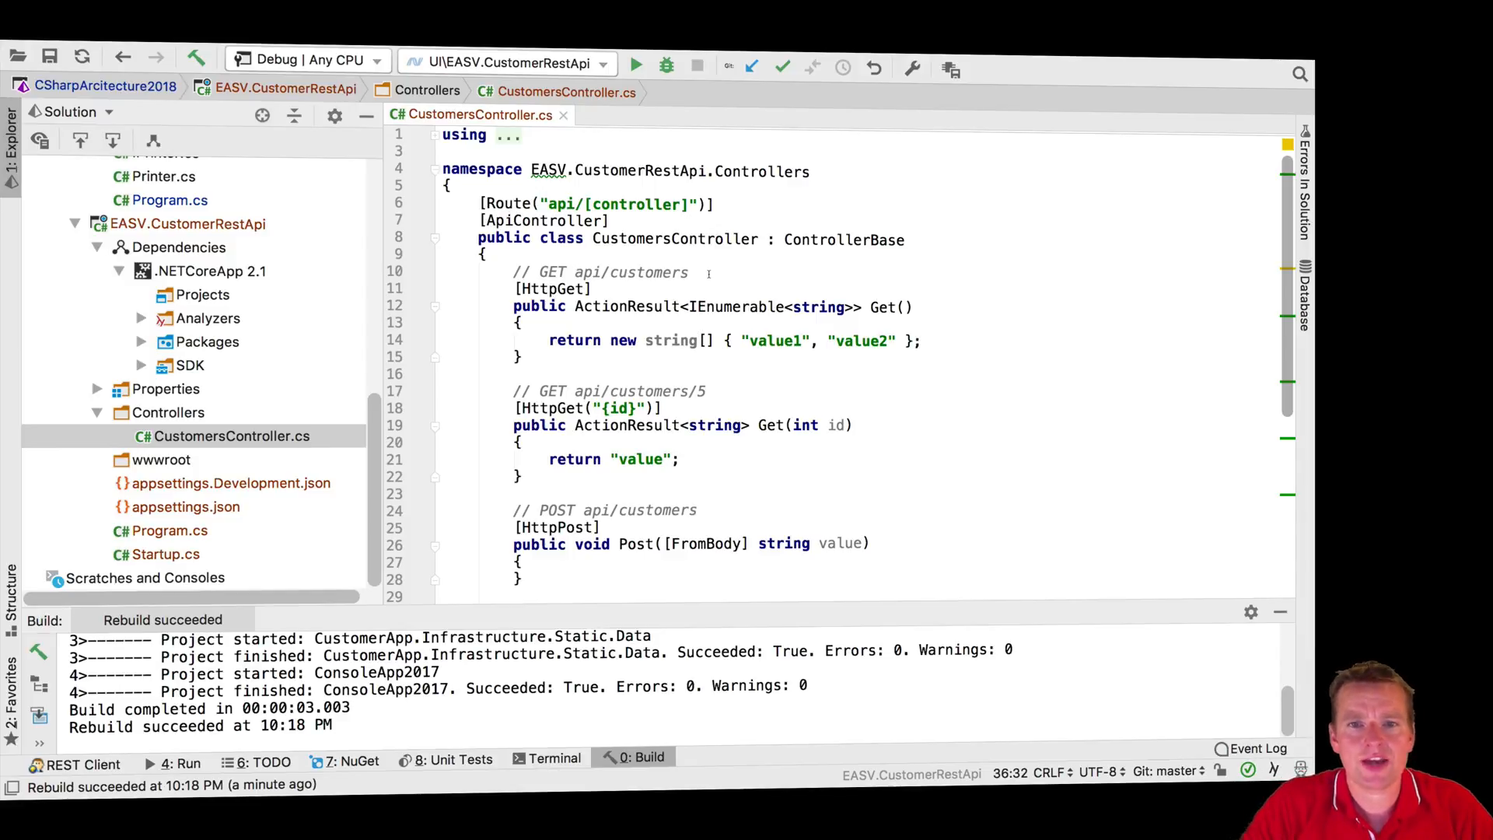
Step: Start a public CustomersController constructor inside the class body
key(enter)
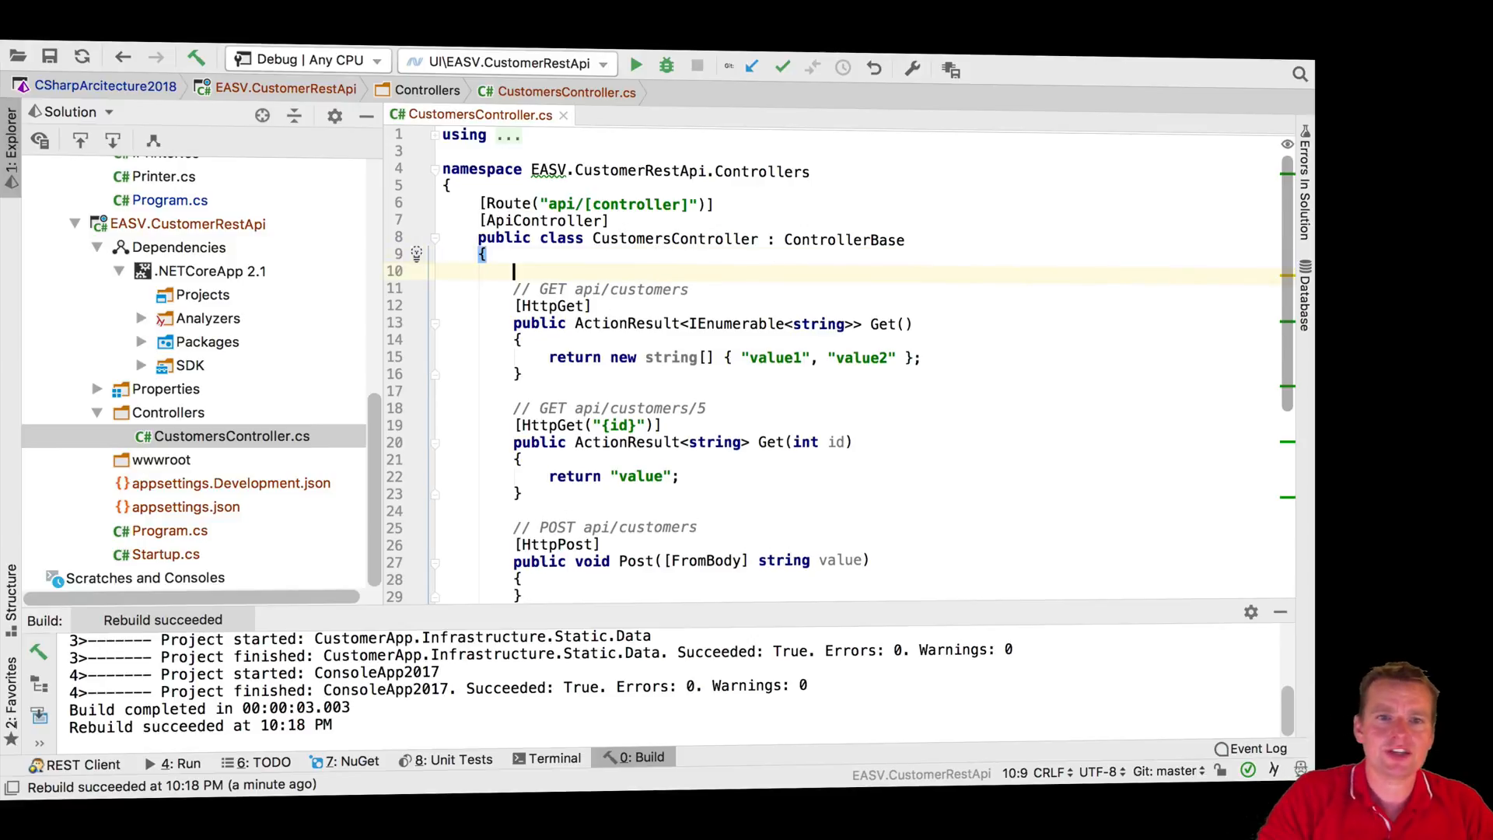
text(publi)
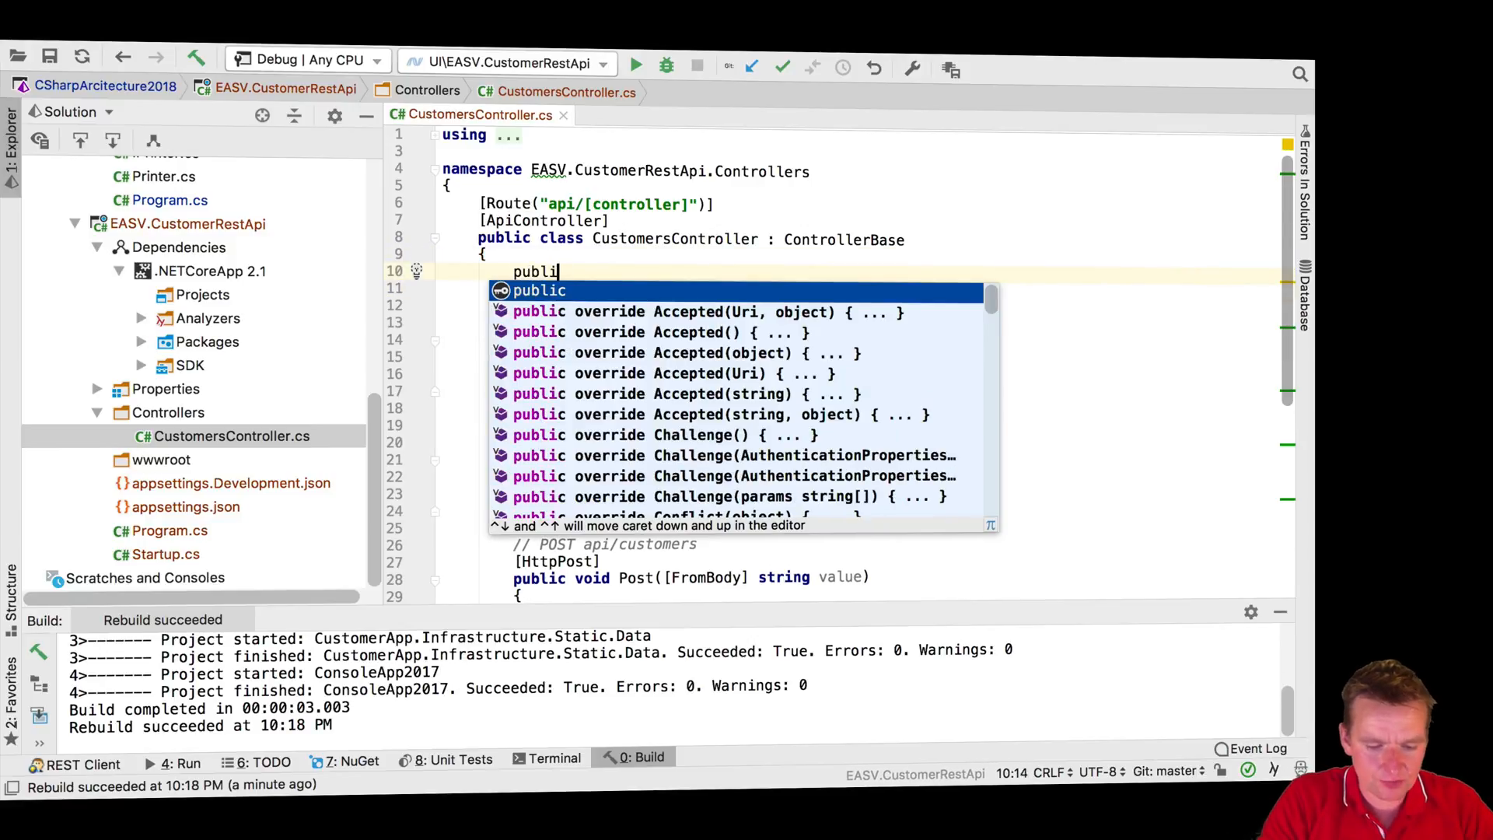
text(c_cus)
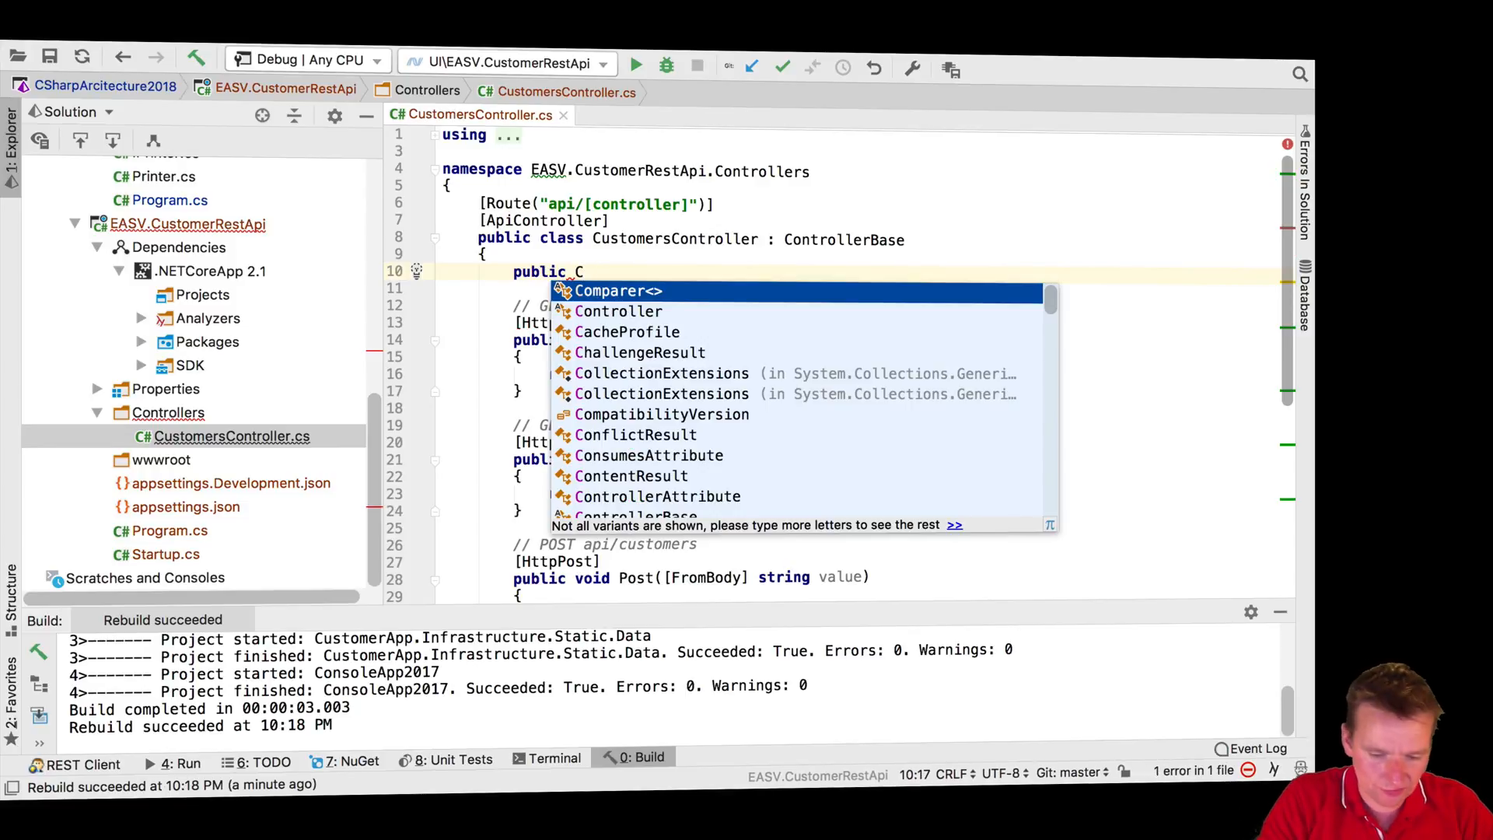
text(ustomer)
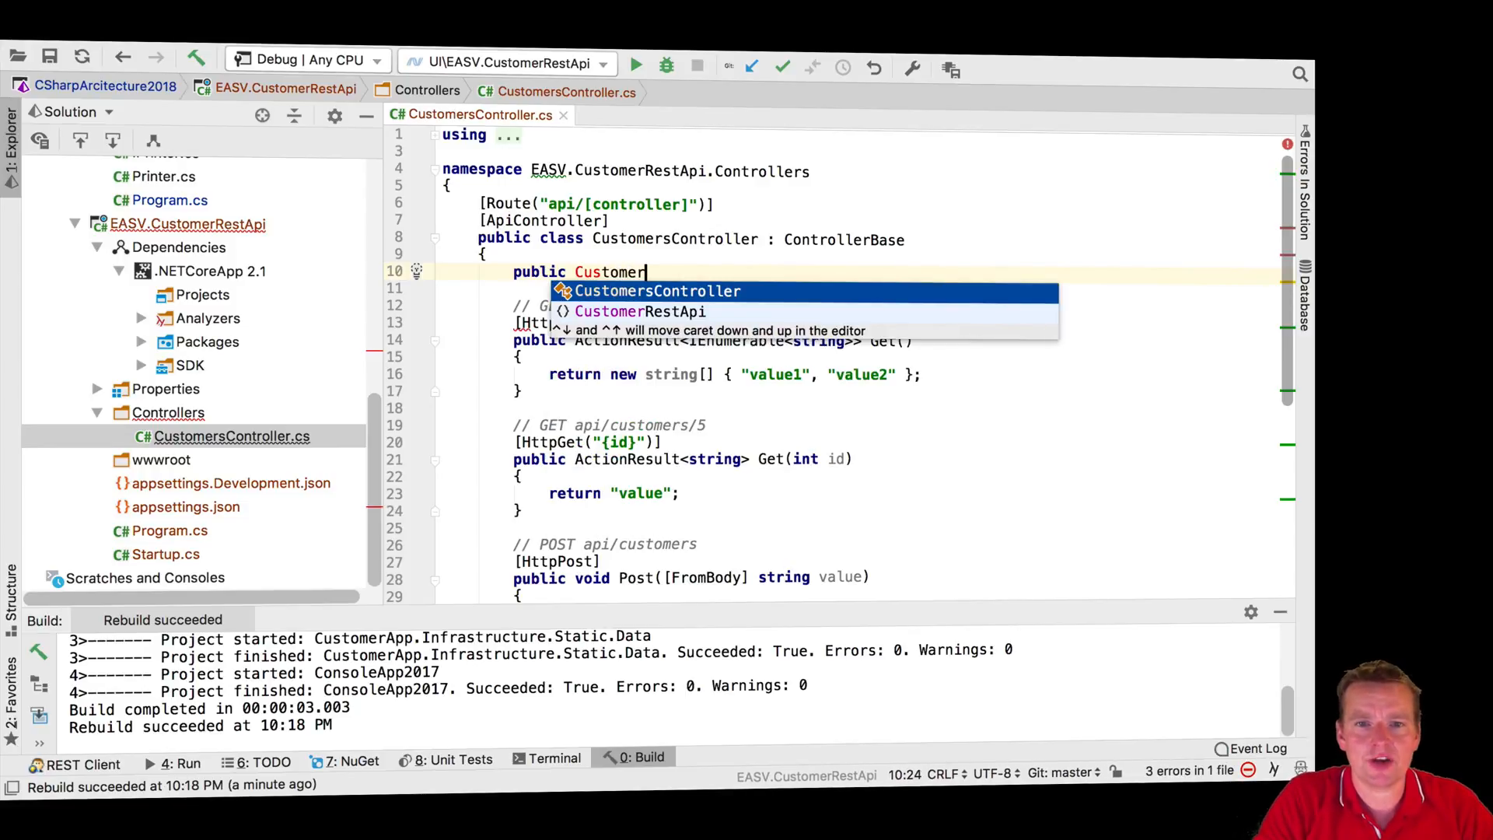
text(sCo)
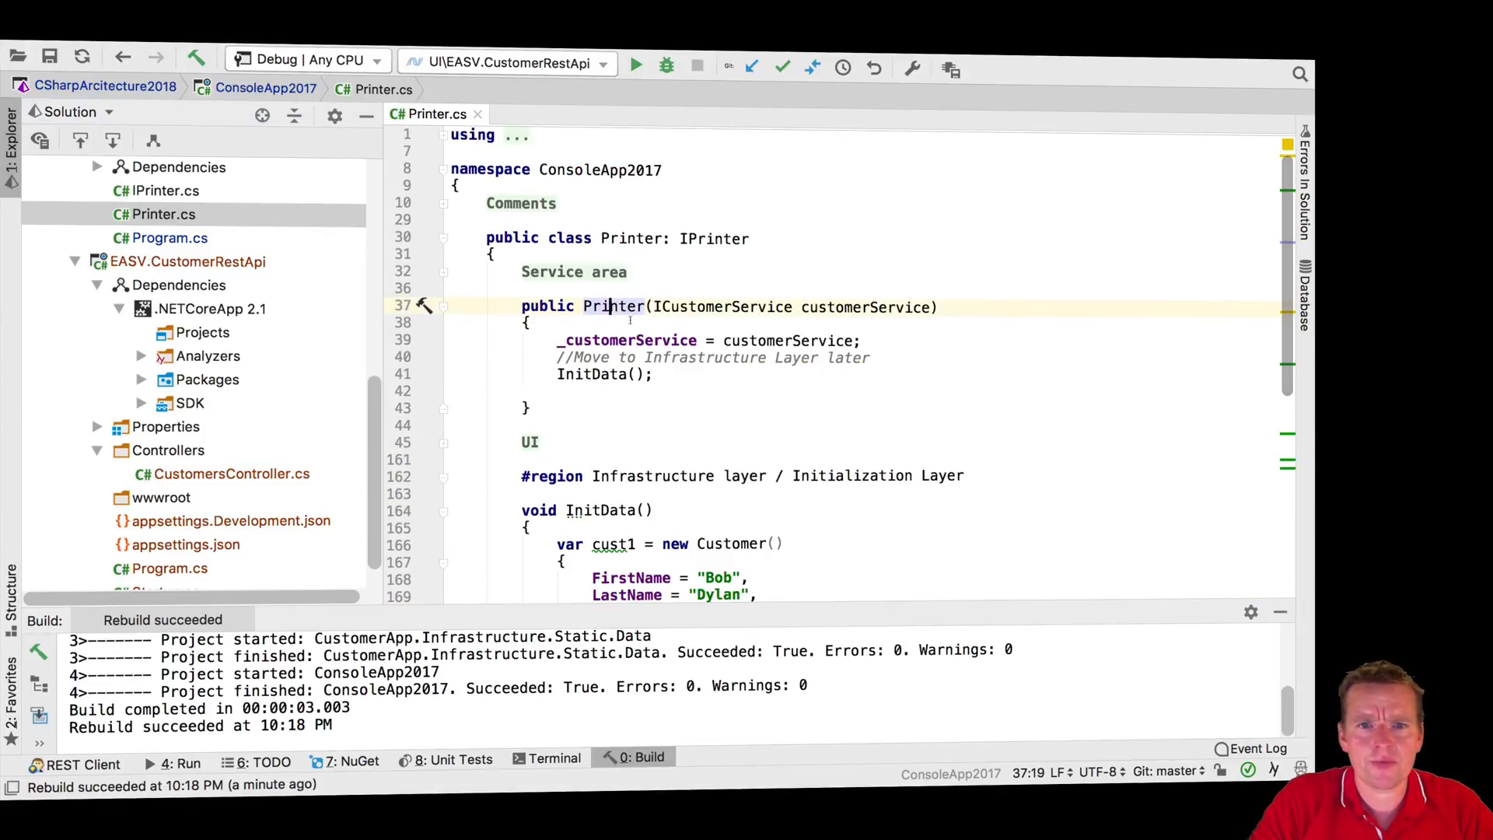
mouse_move(614, 306)
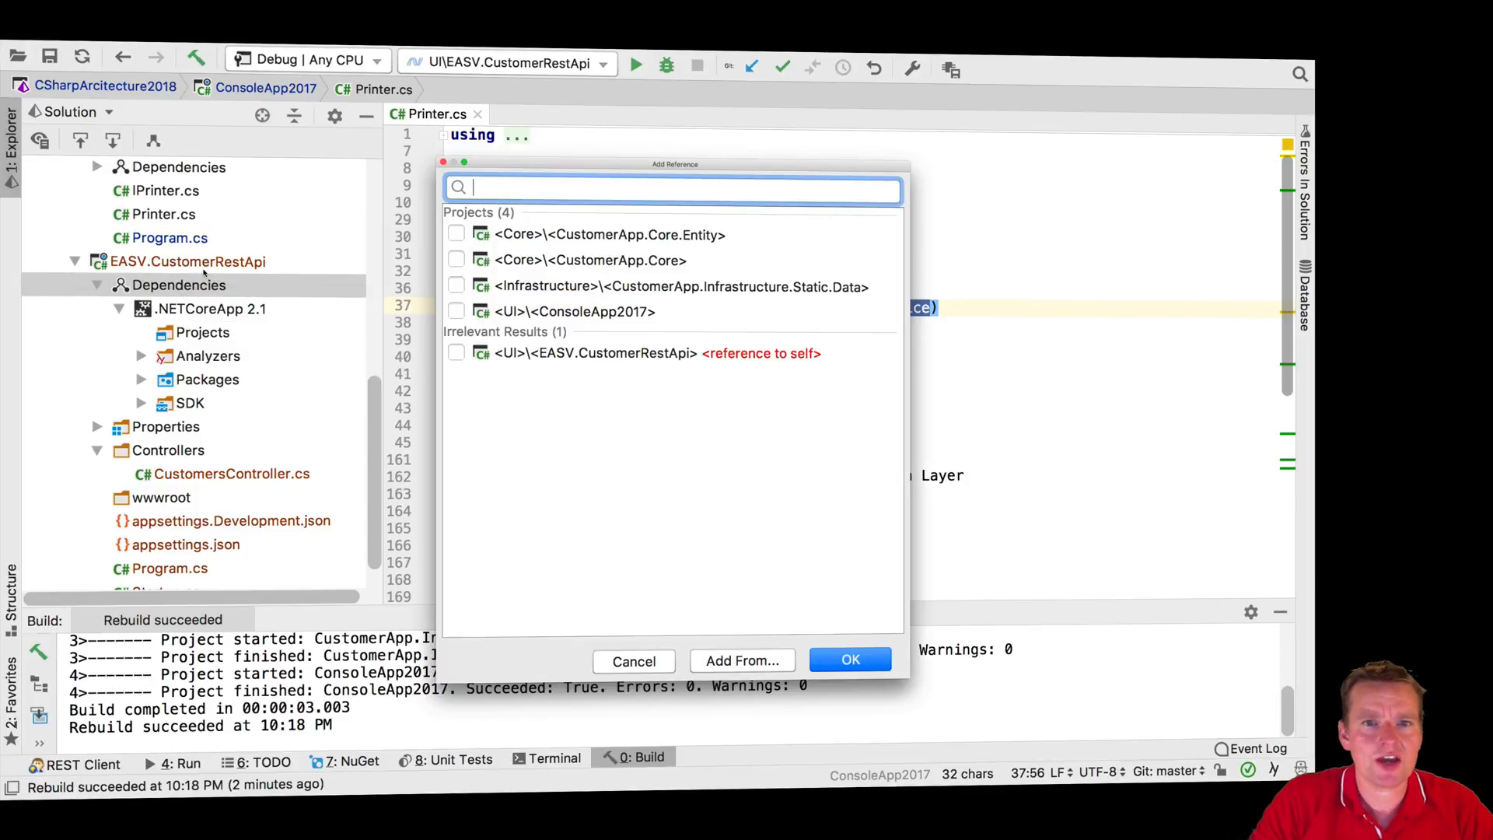
Step: Reference CustomerApp.Core.Entity, Core and Infrastructure.Static.Data from the REST API project
click(455, 234)
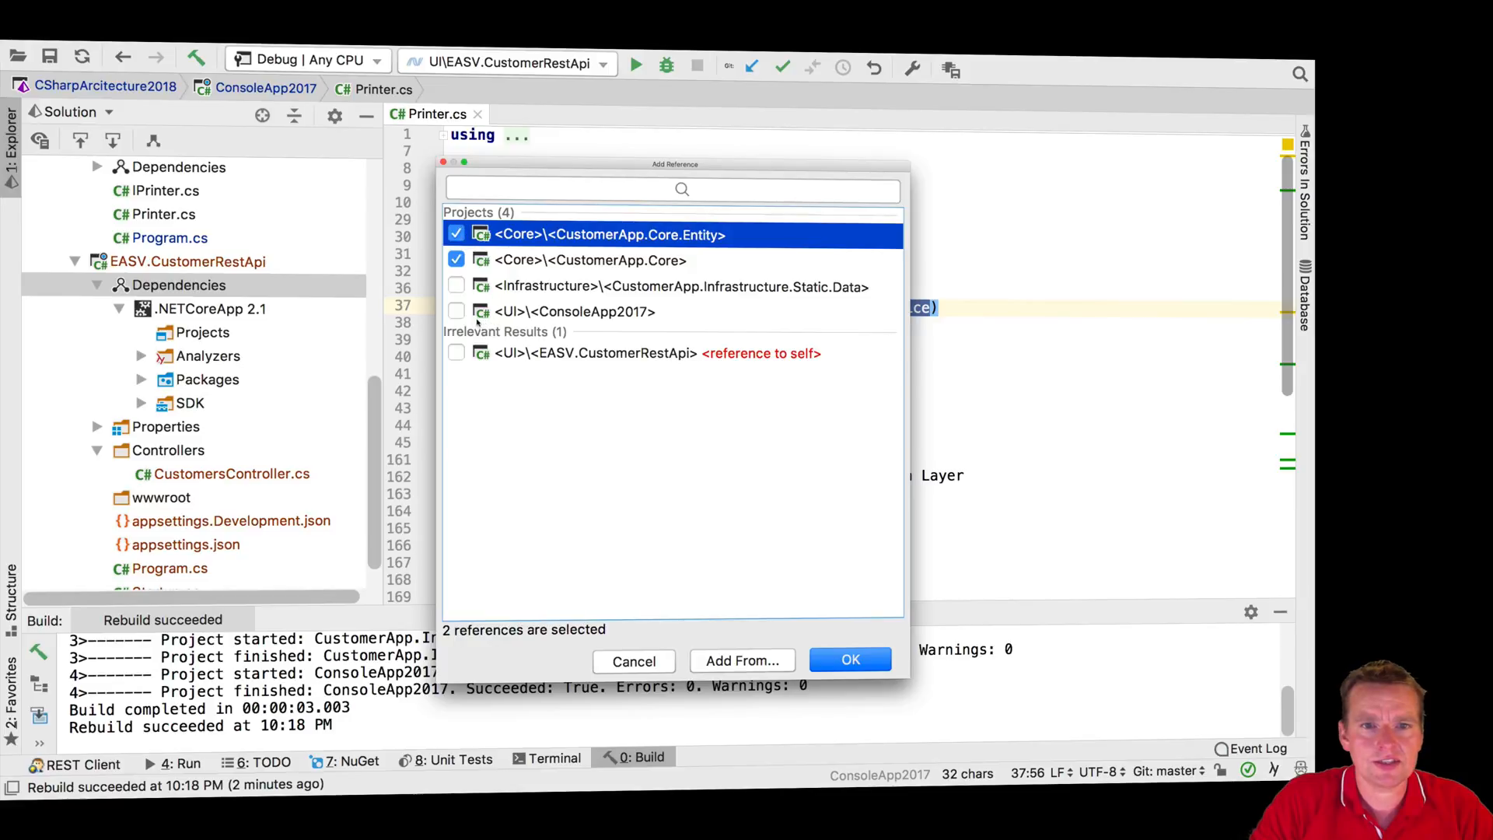
click(456, 286)
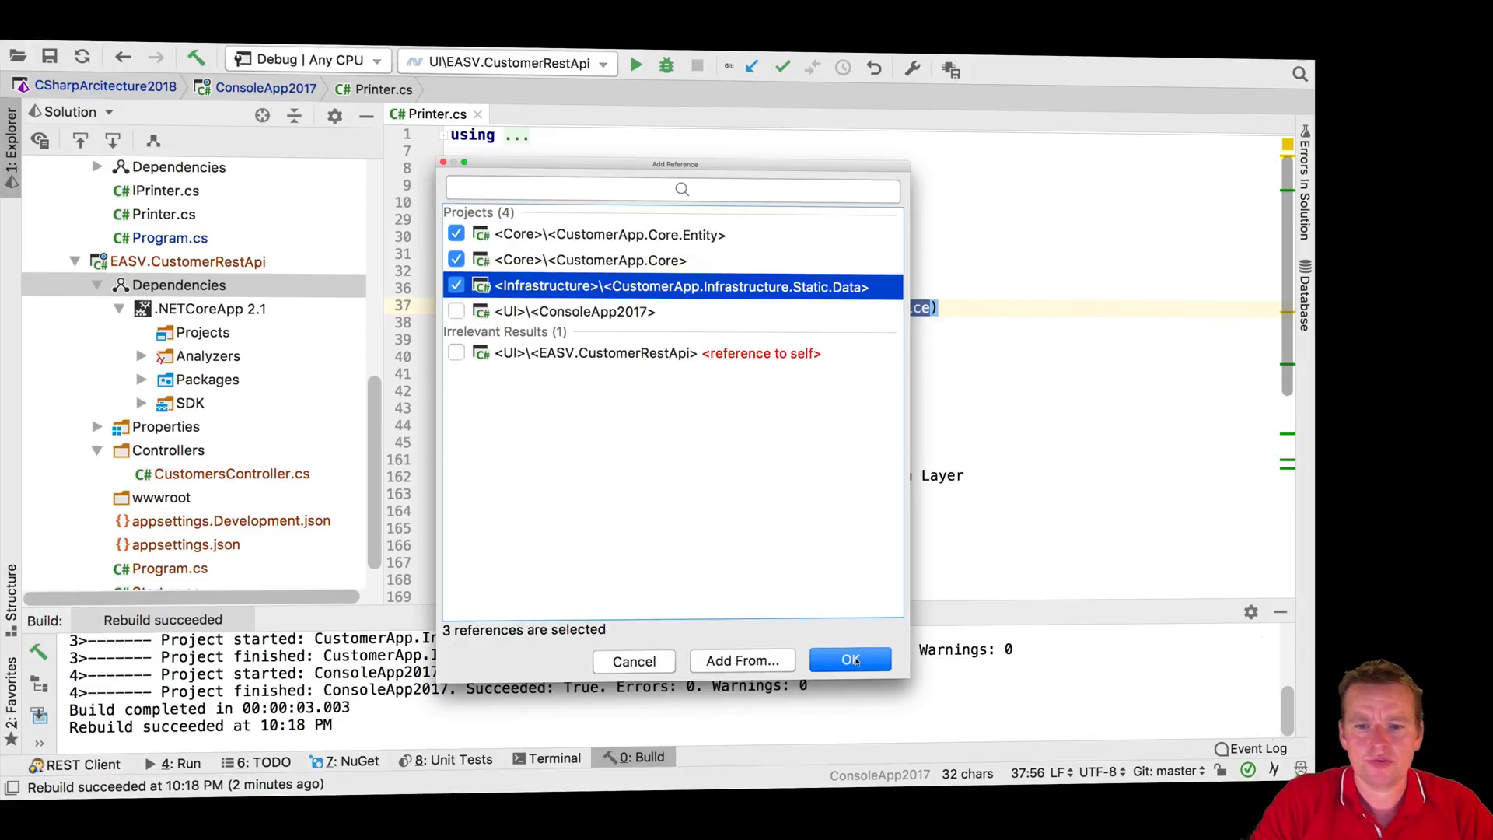
click(849, 659)
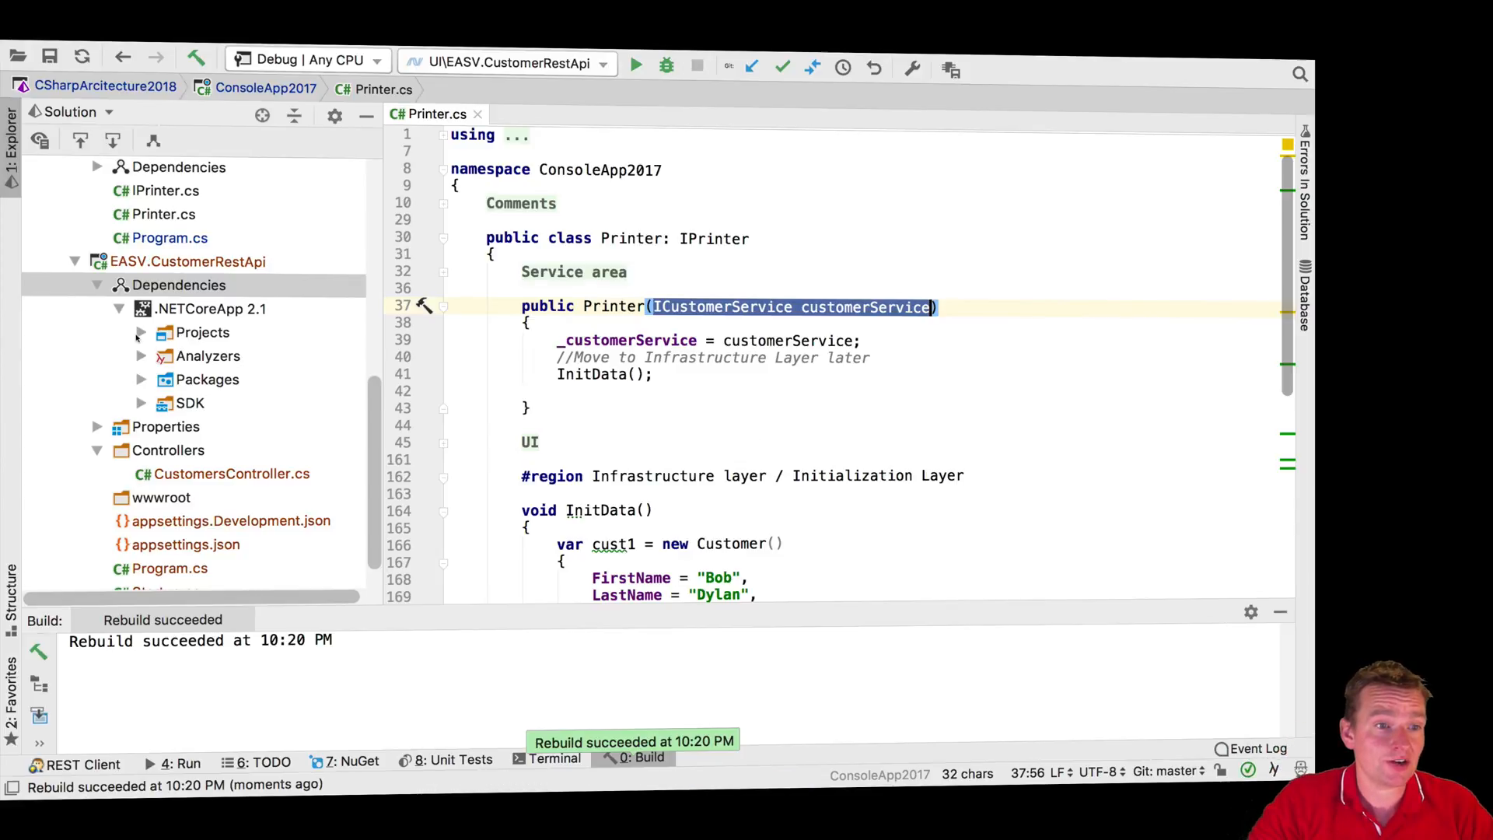
Step: Give the constructor an ICustomerService parameter, import it, and assign it to _customerService
click(138, 331)
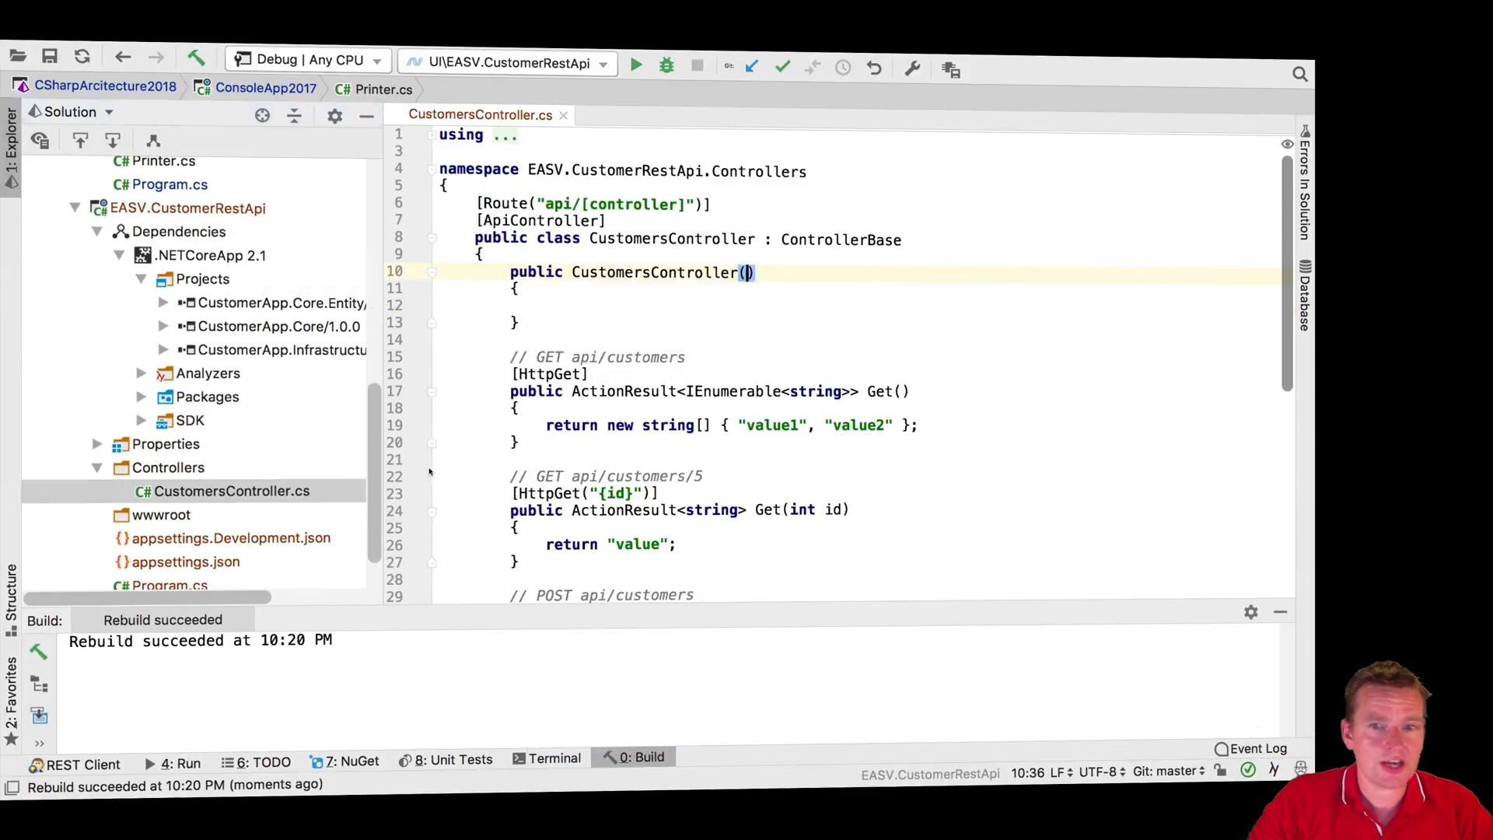
text(ICustomerService customerService)
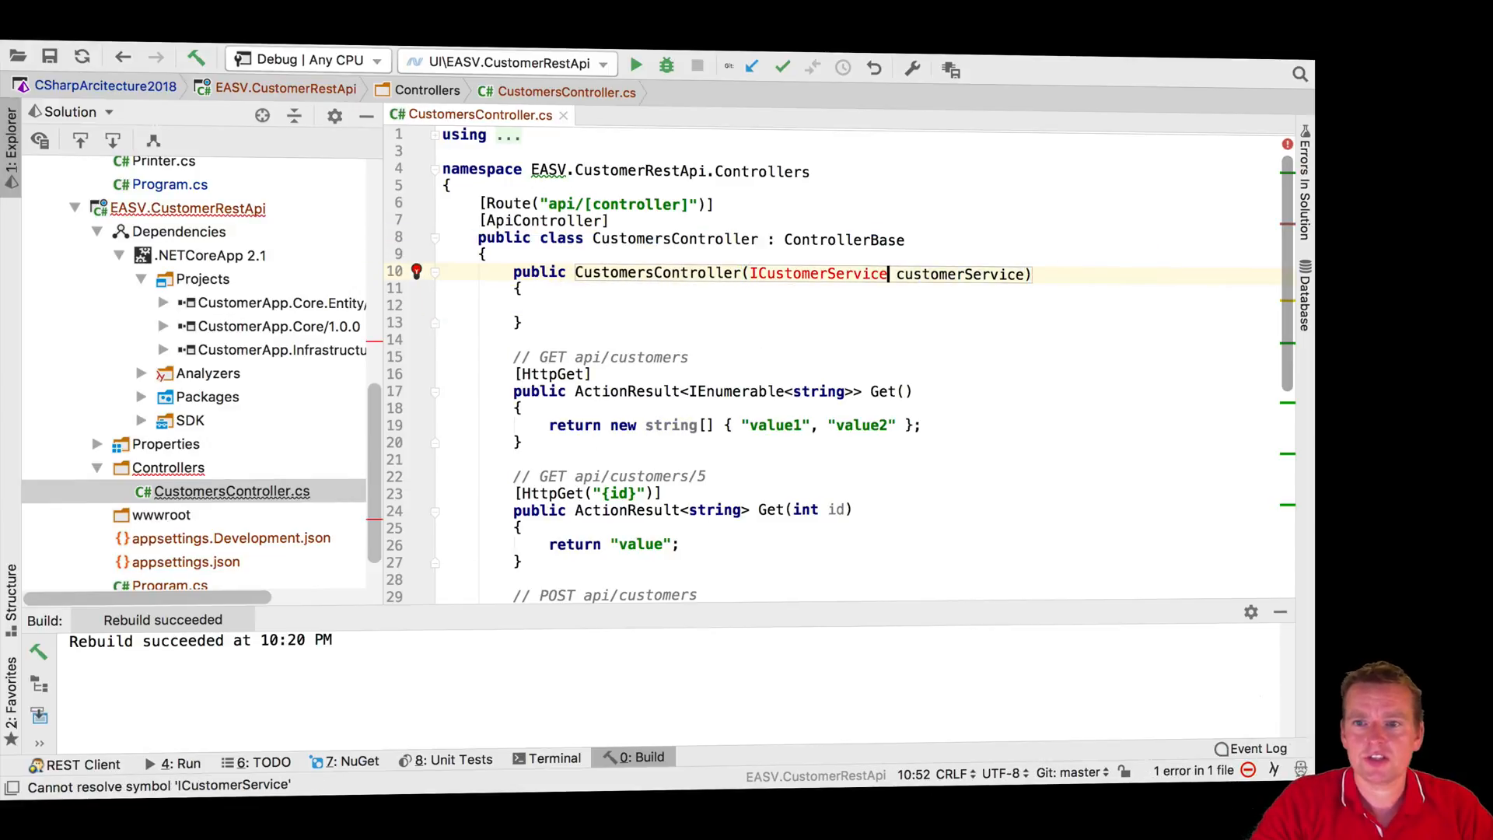
click(417, 271)
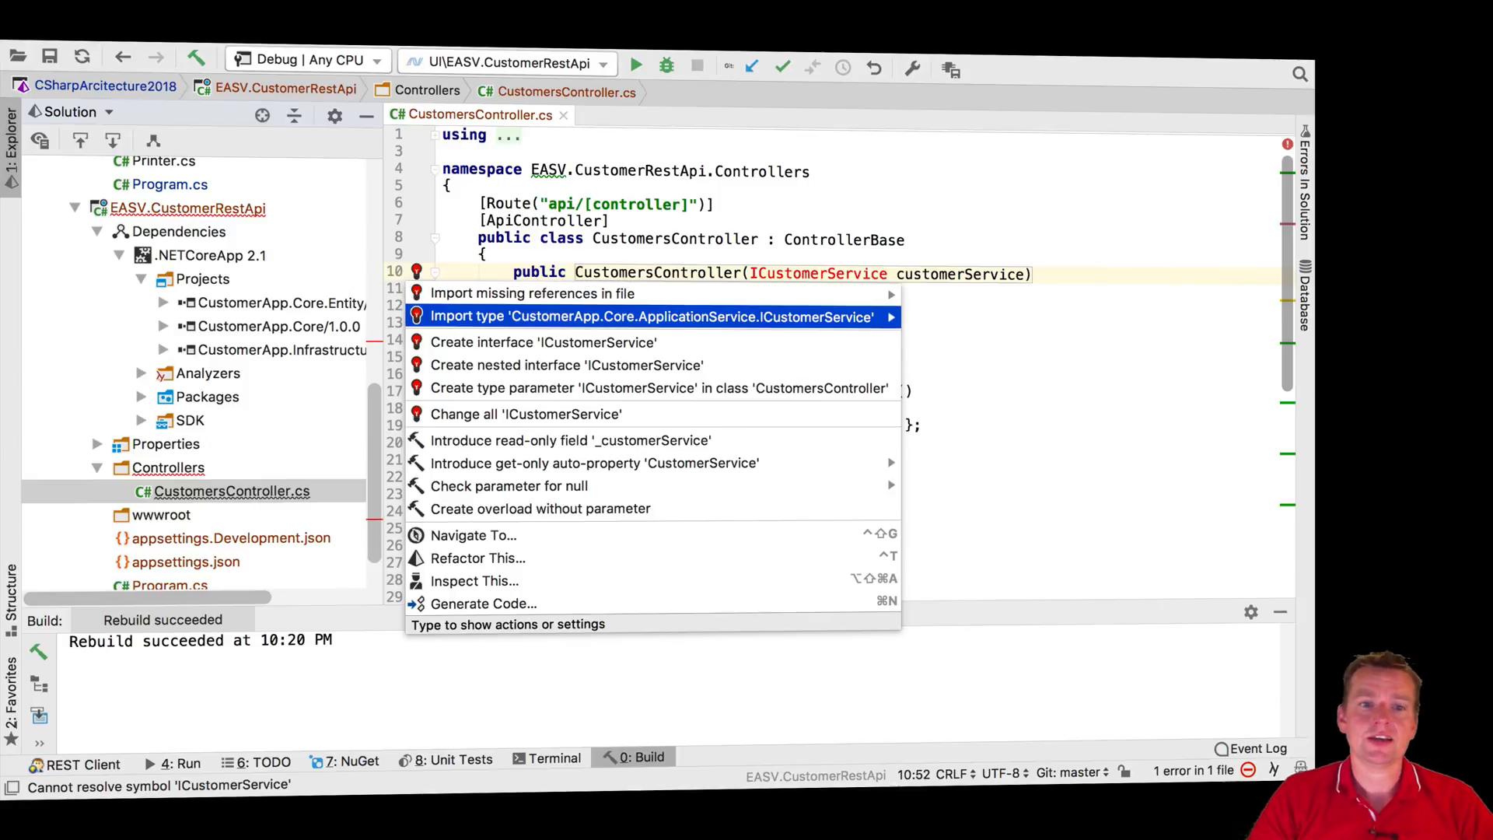
click(646, 315)
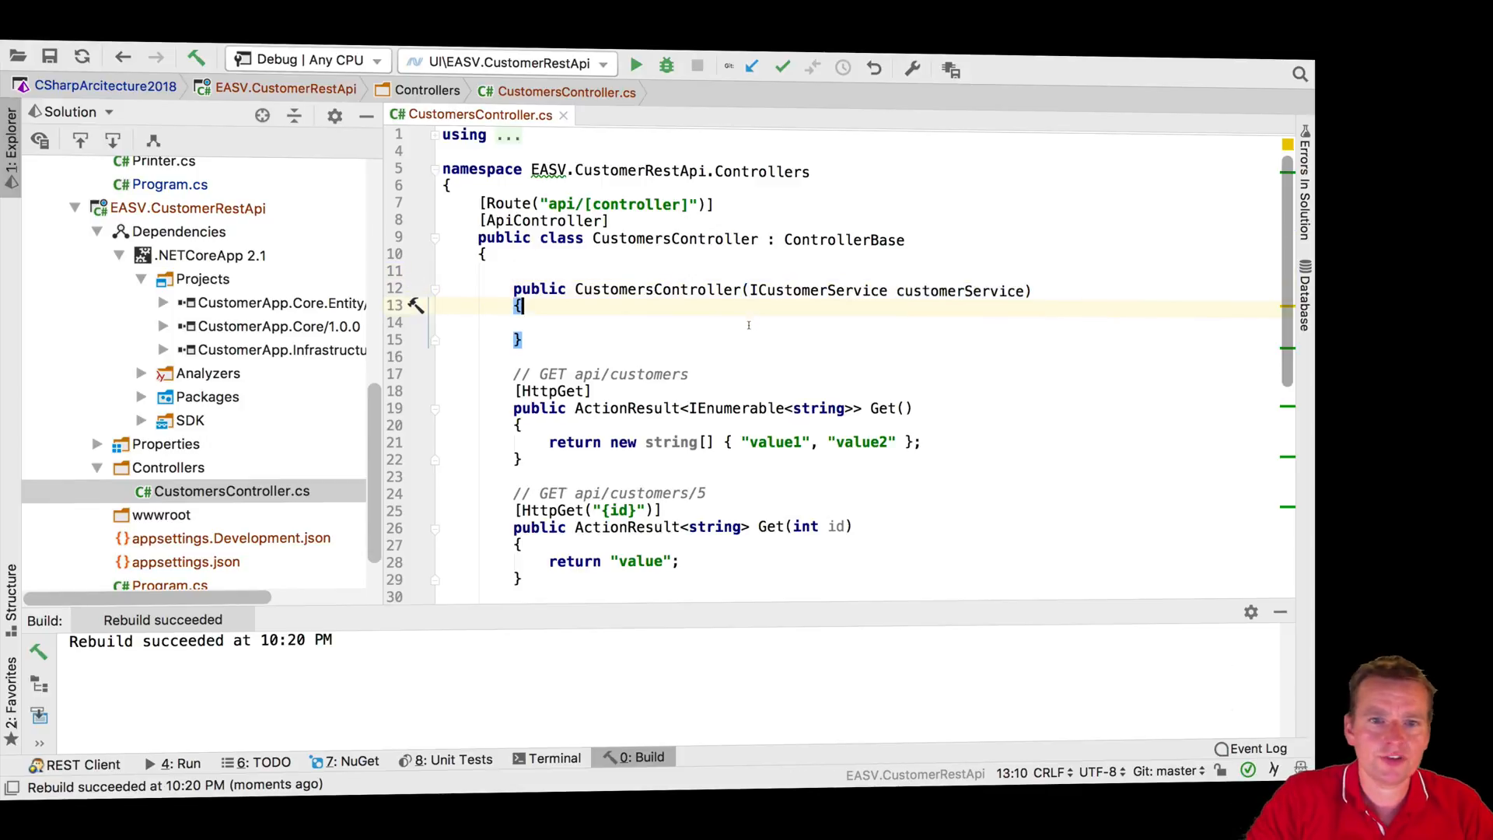
text(_customerService = customerService;)
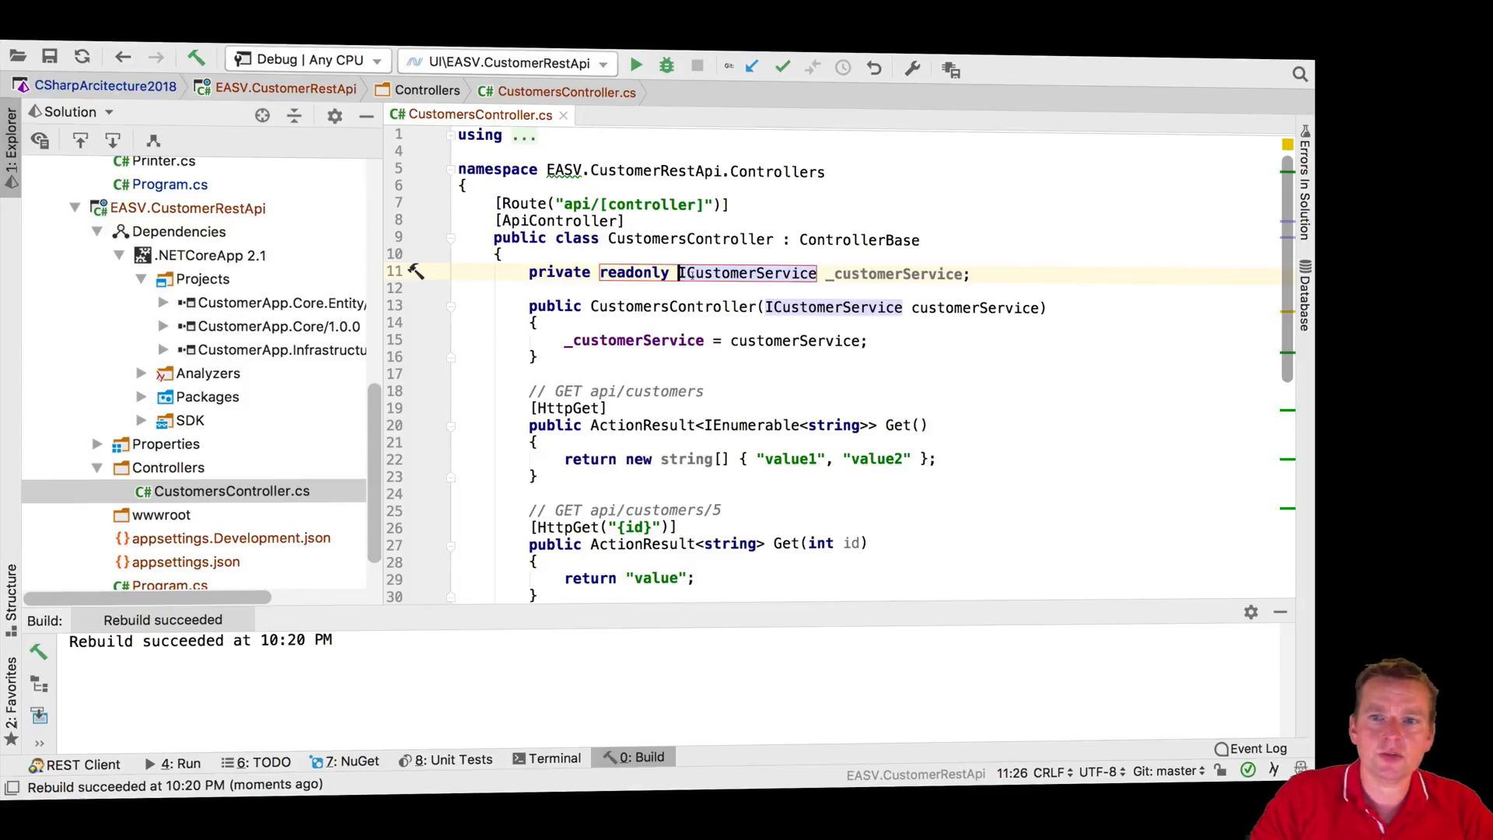
Step: Change Get()'s return type to ActionResult<IEnumerable<Customer>>
double_click(892, 274)
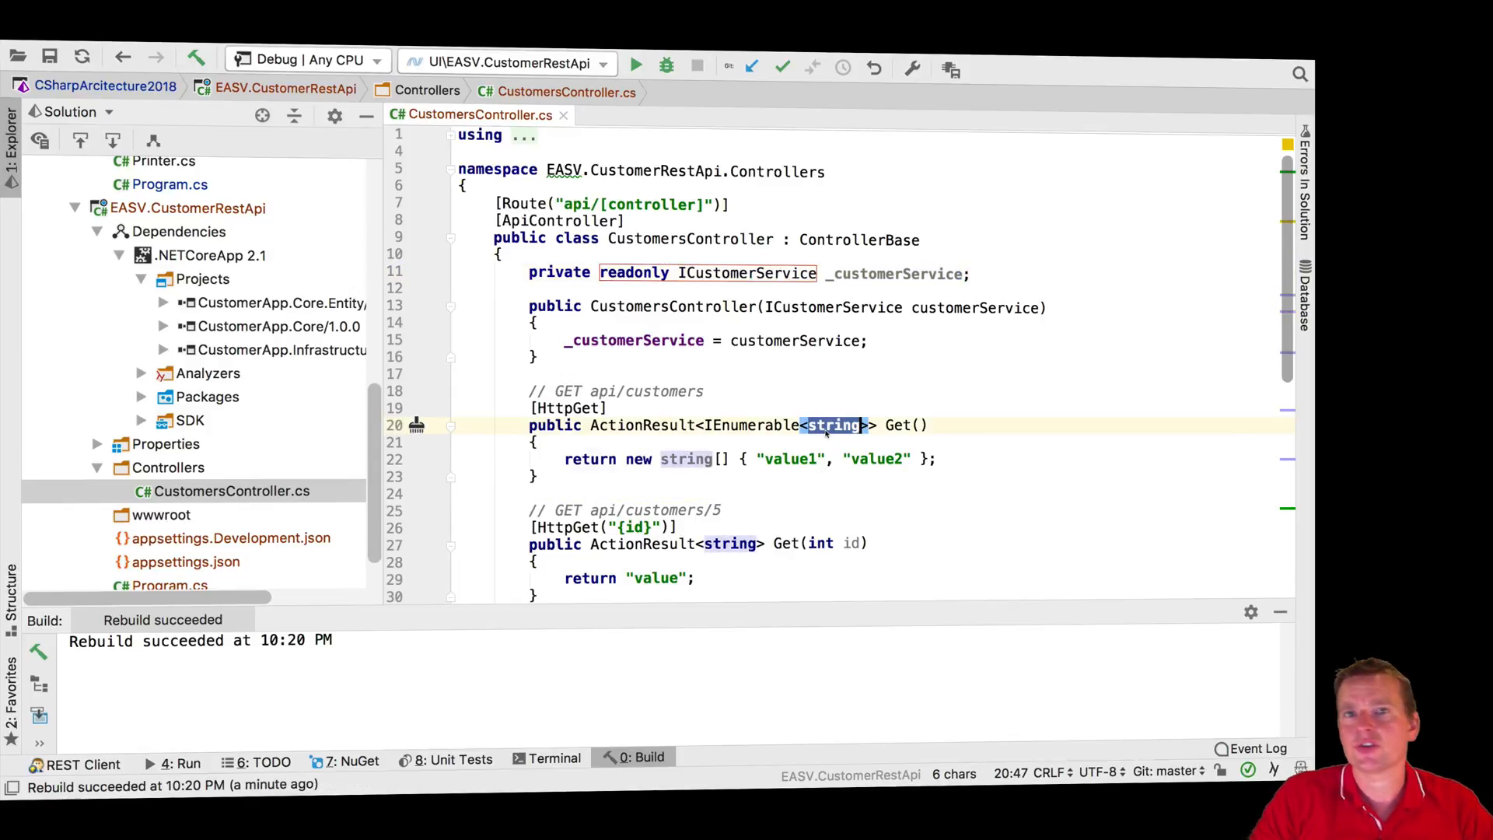
text(C)
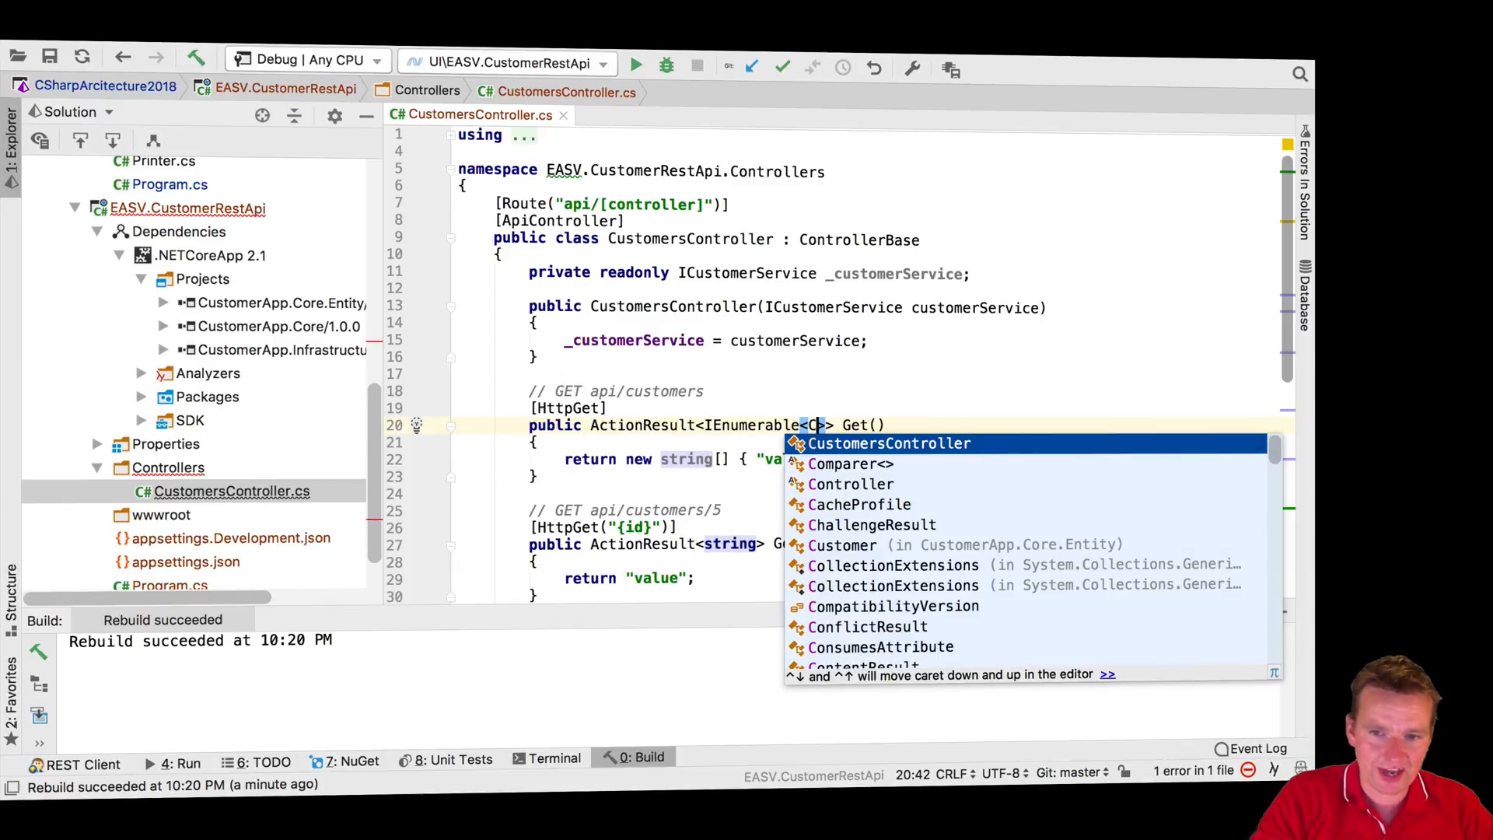
text(ustop)
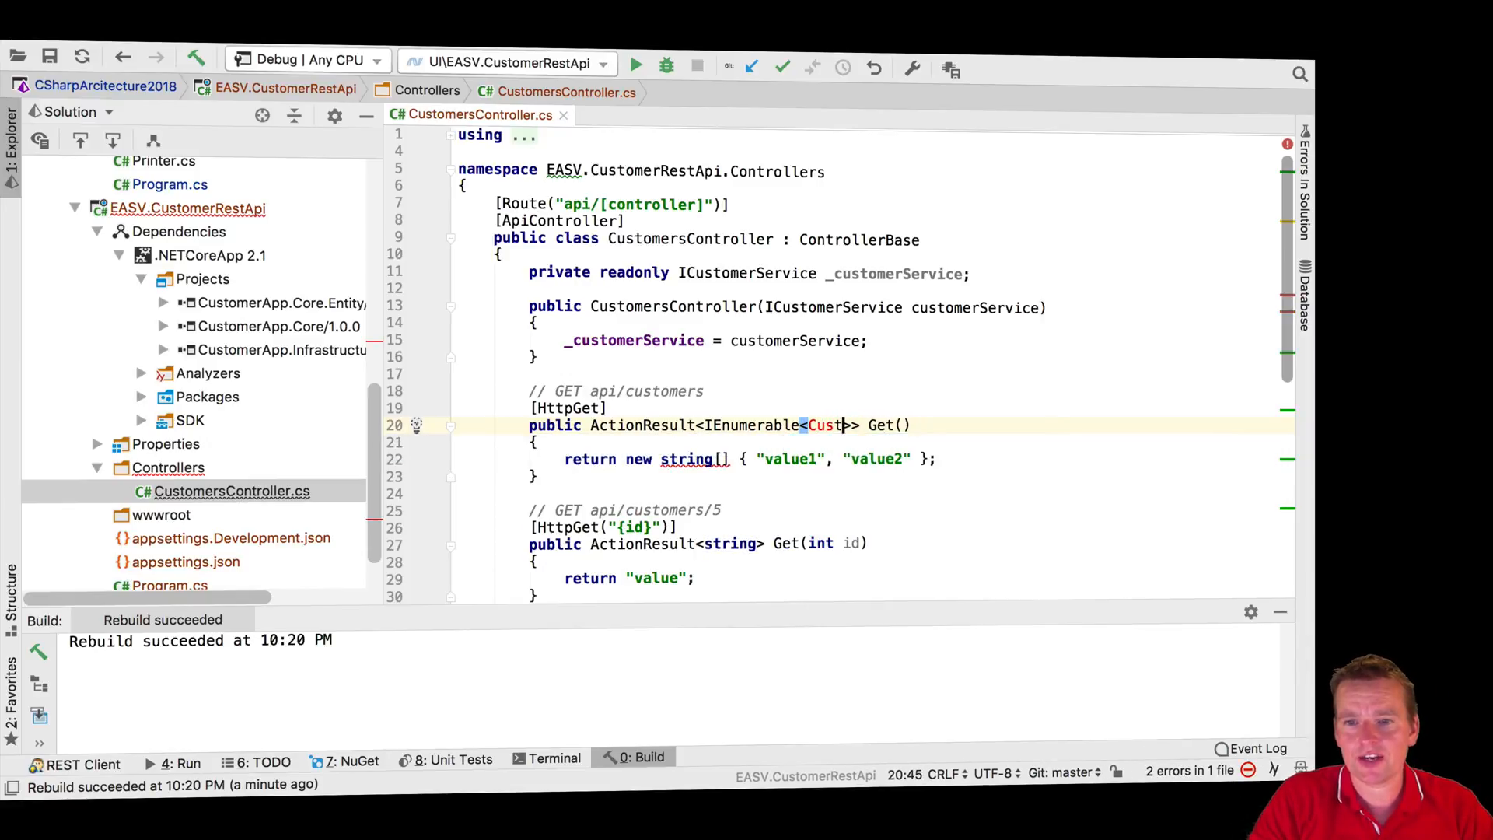
text(omer)
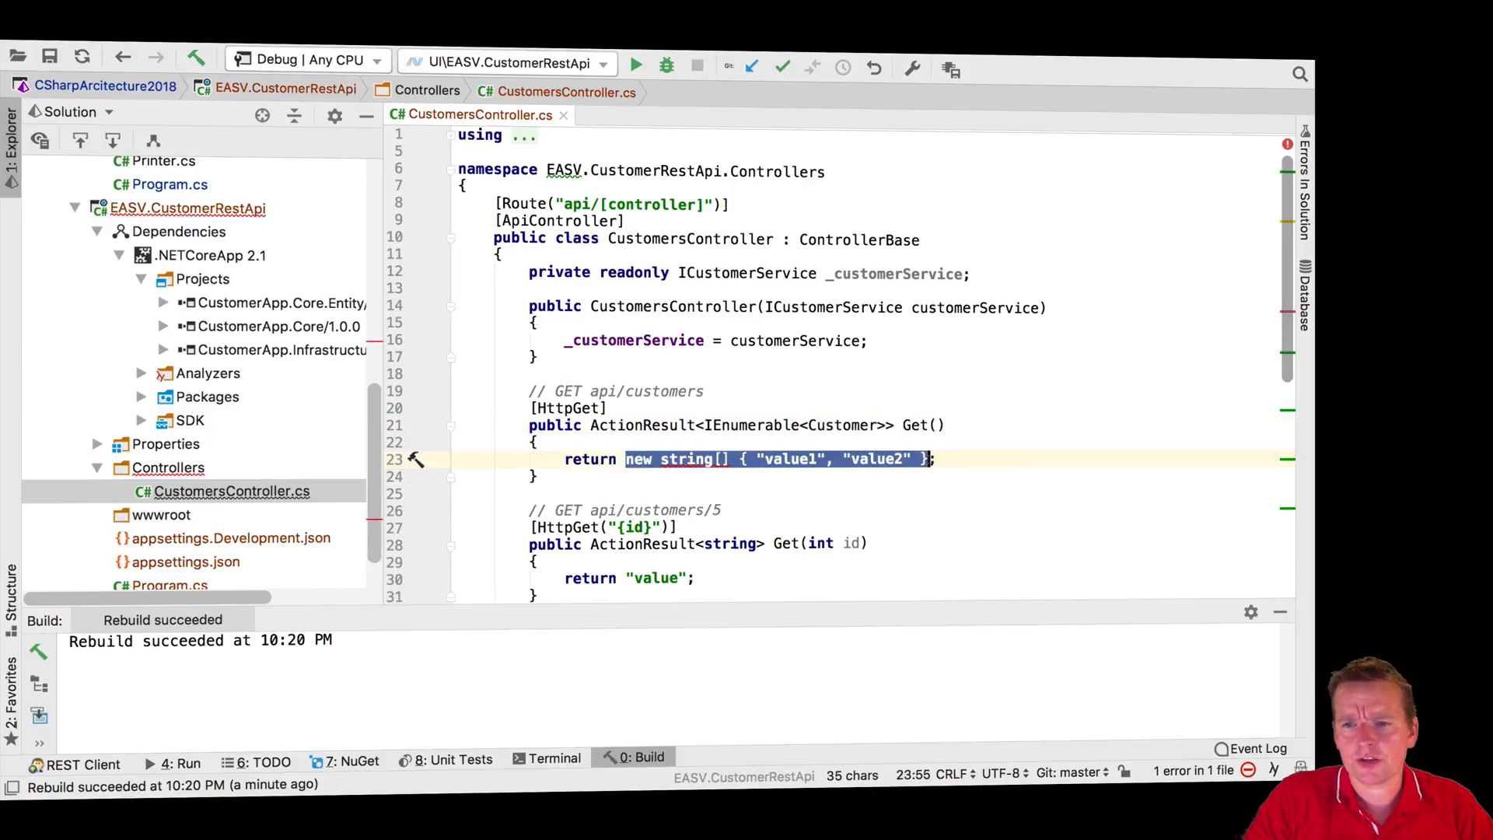
Step: Return _customerService.GetAllCustomers() instead of the placeholder string array
text(_customerService.;)
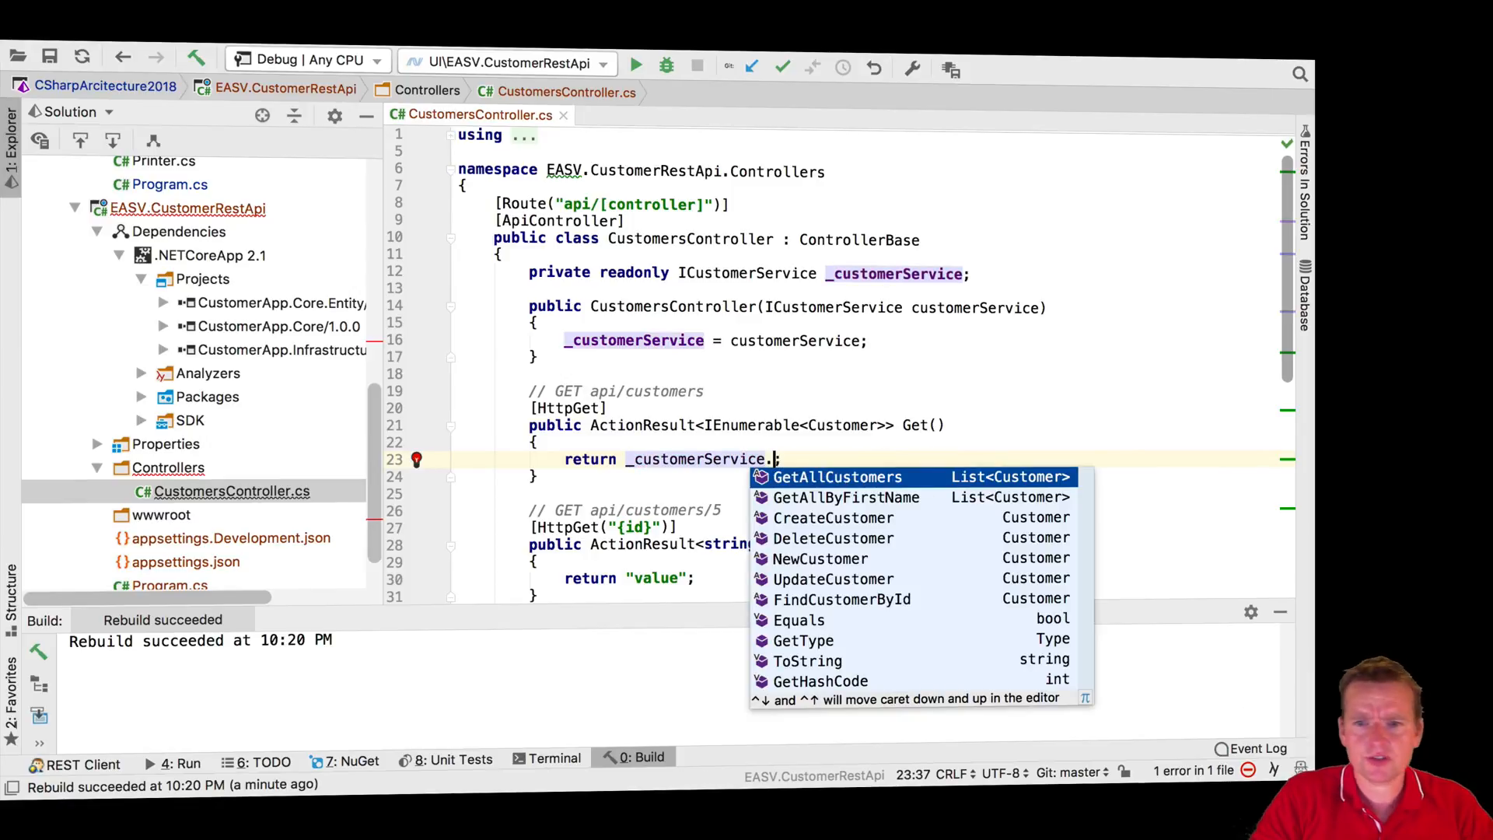
double_click(833, 476)
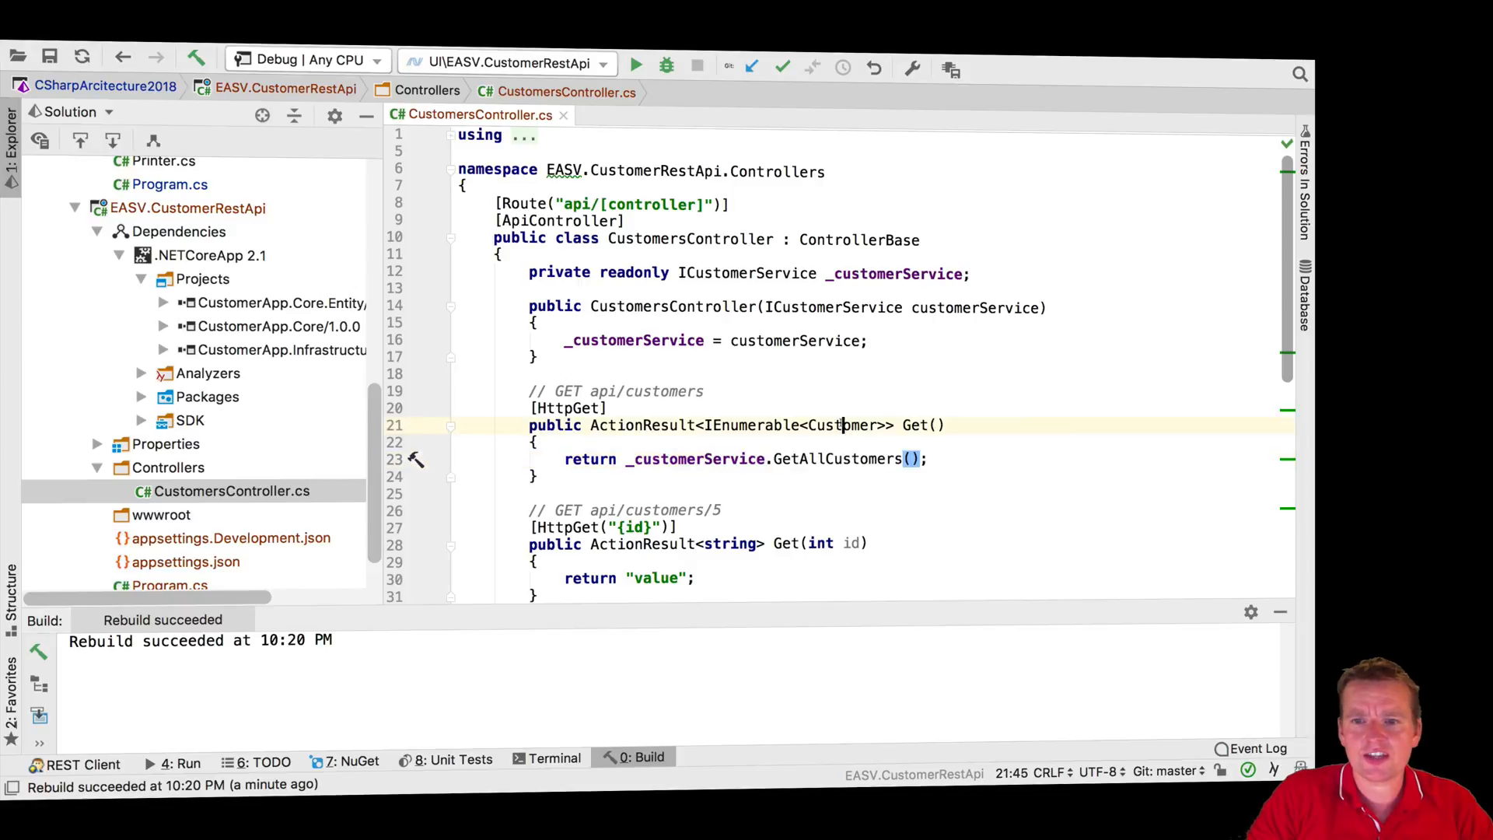
text(string)
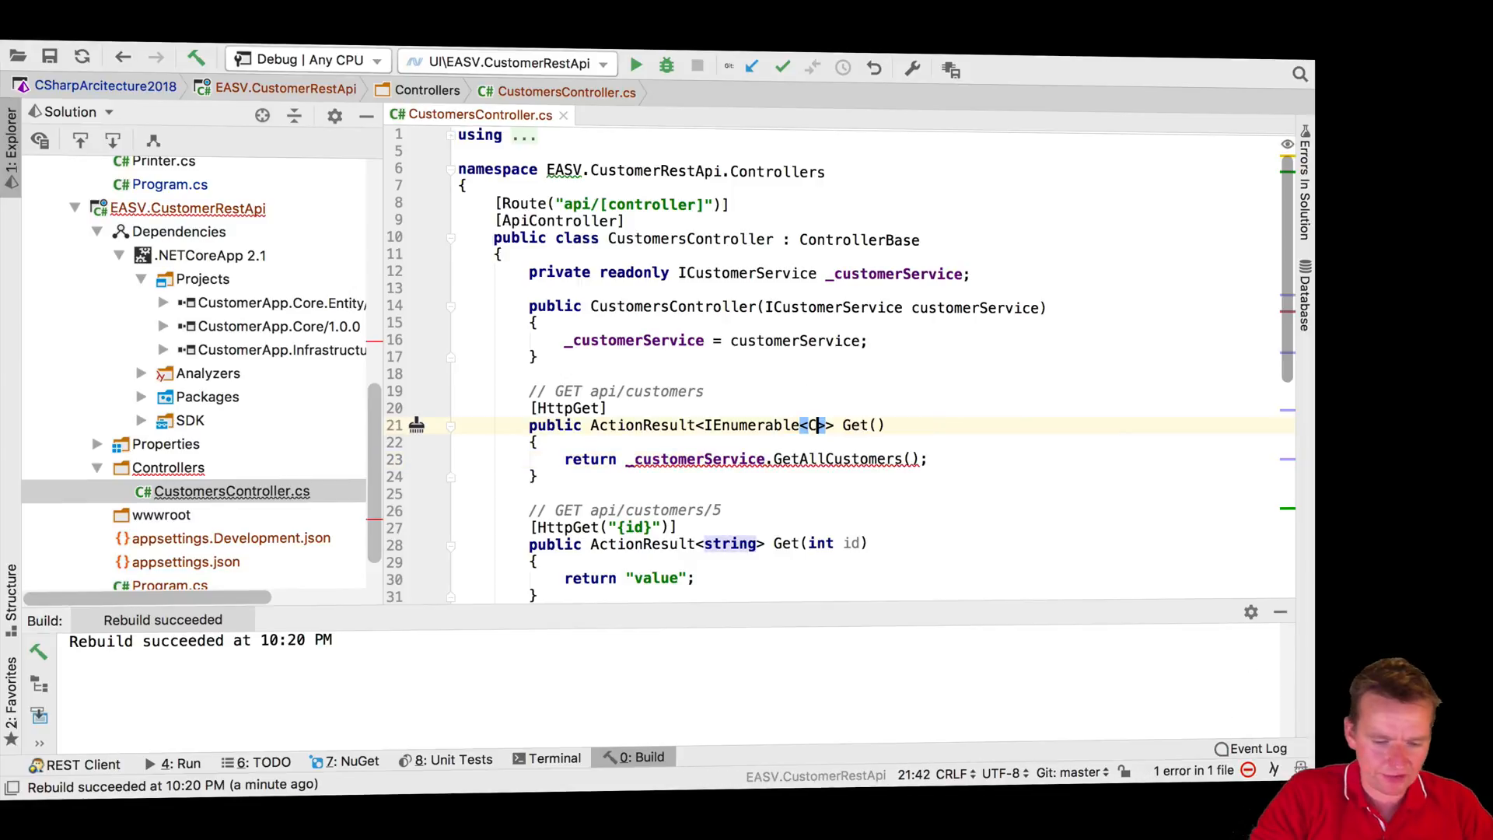
text(ius)
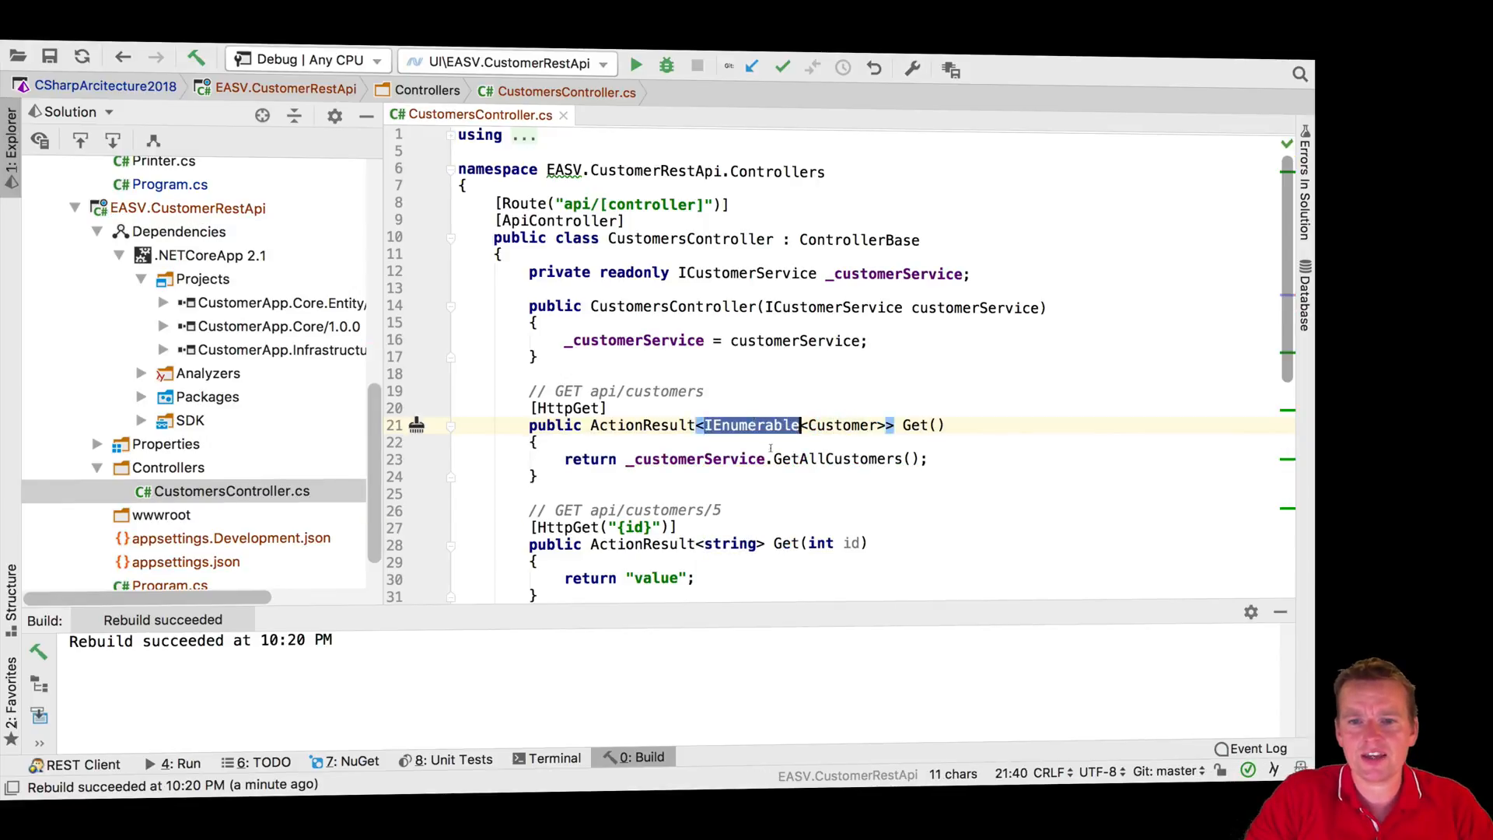
text(Li)
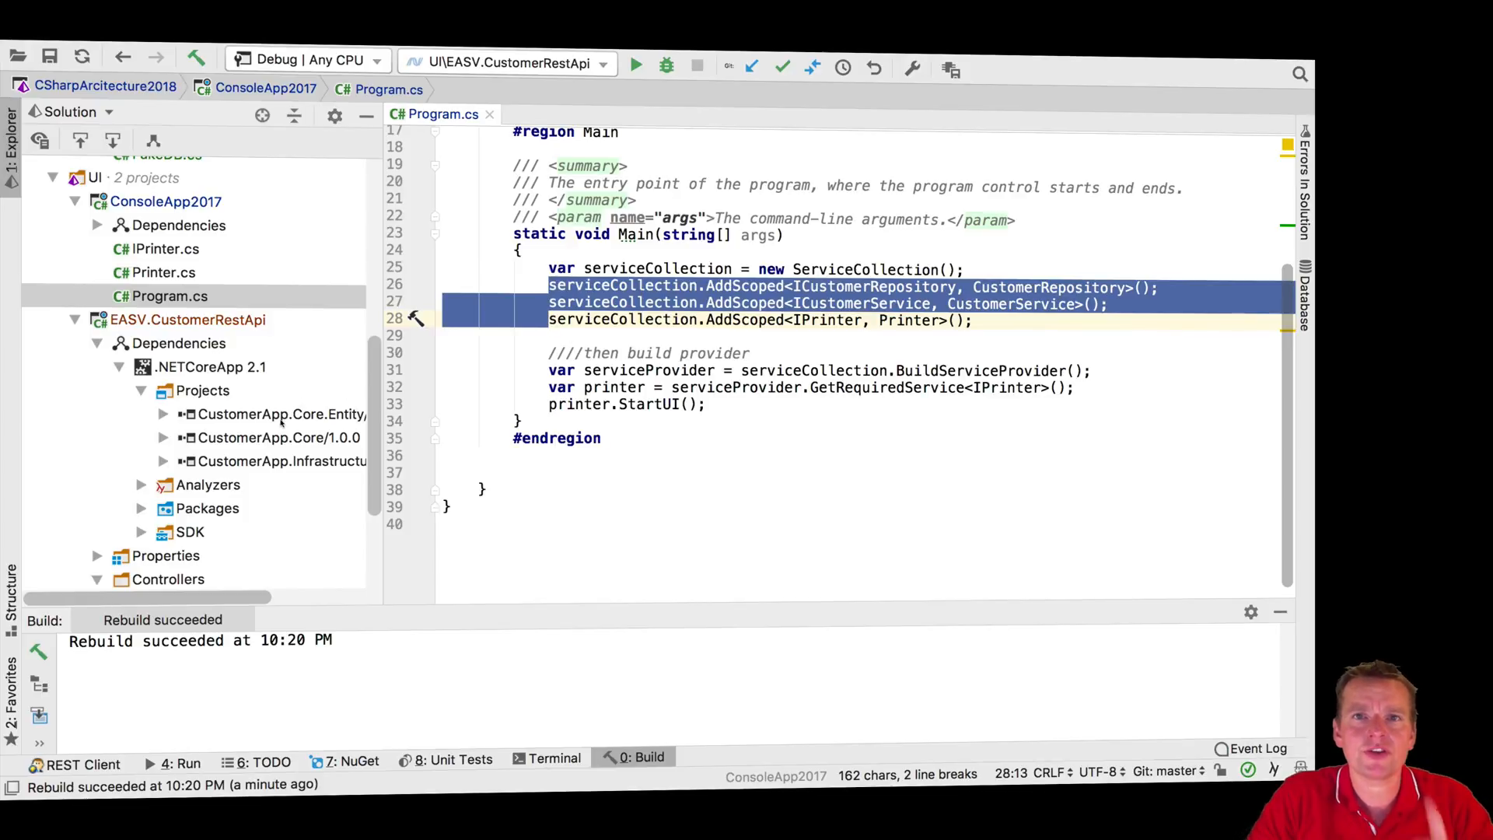
Step: Register the customer repository and service as scoped in Startup.ConfigureServices and import missing references
scroll(down, 3)
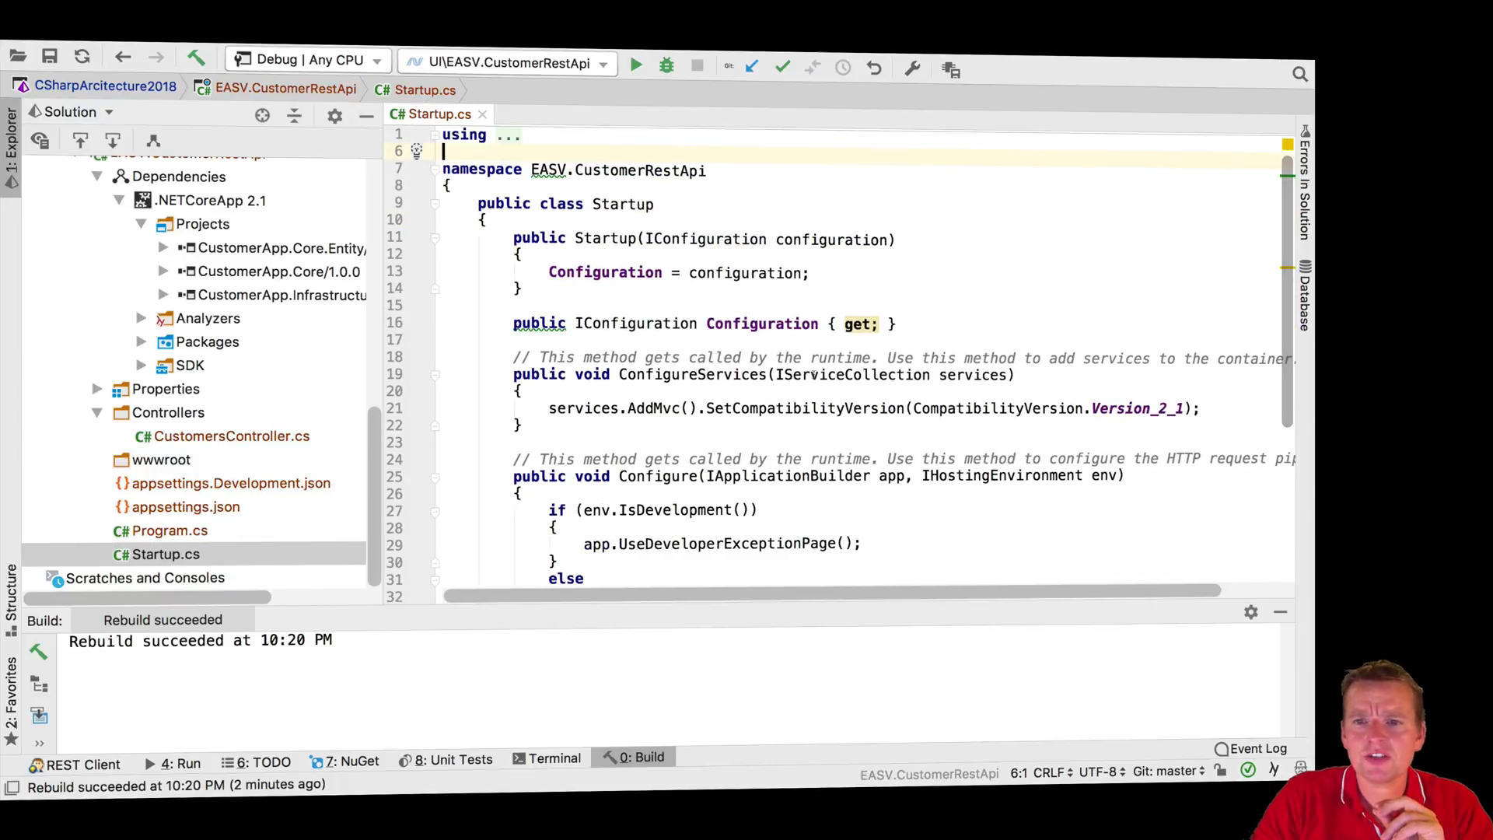
double_click(975, 373)
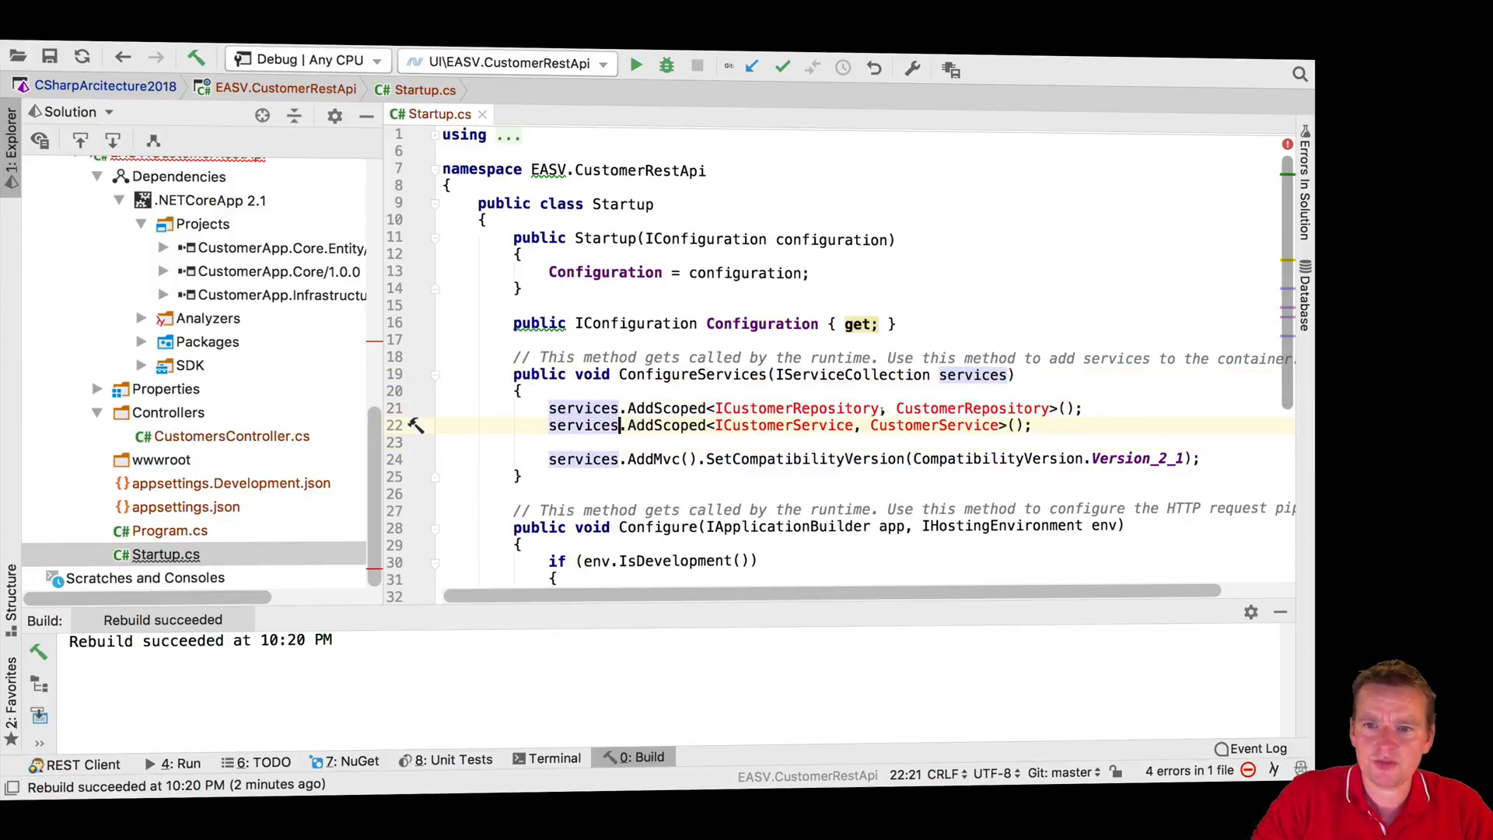
click(796, 407)
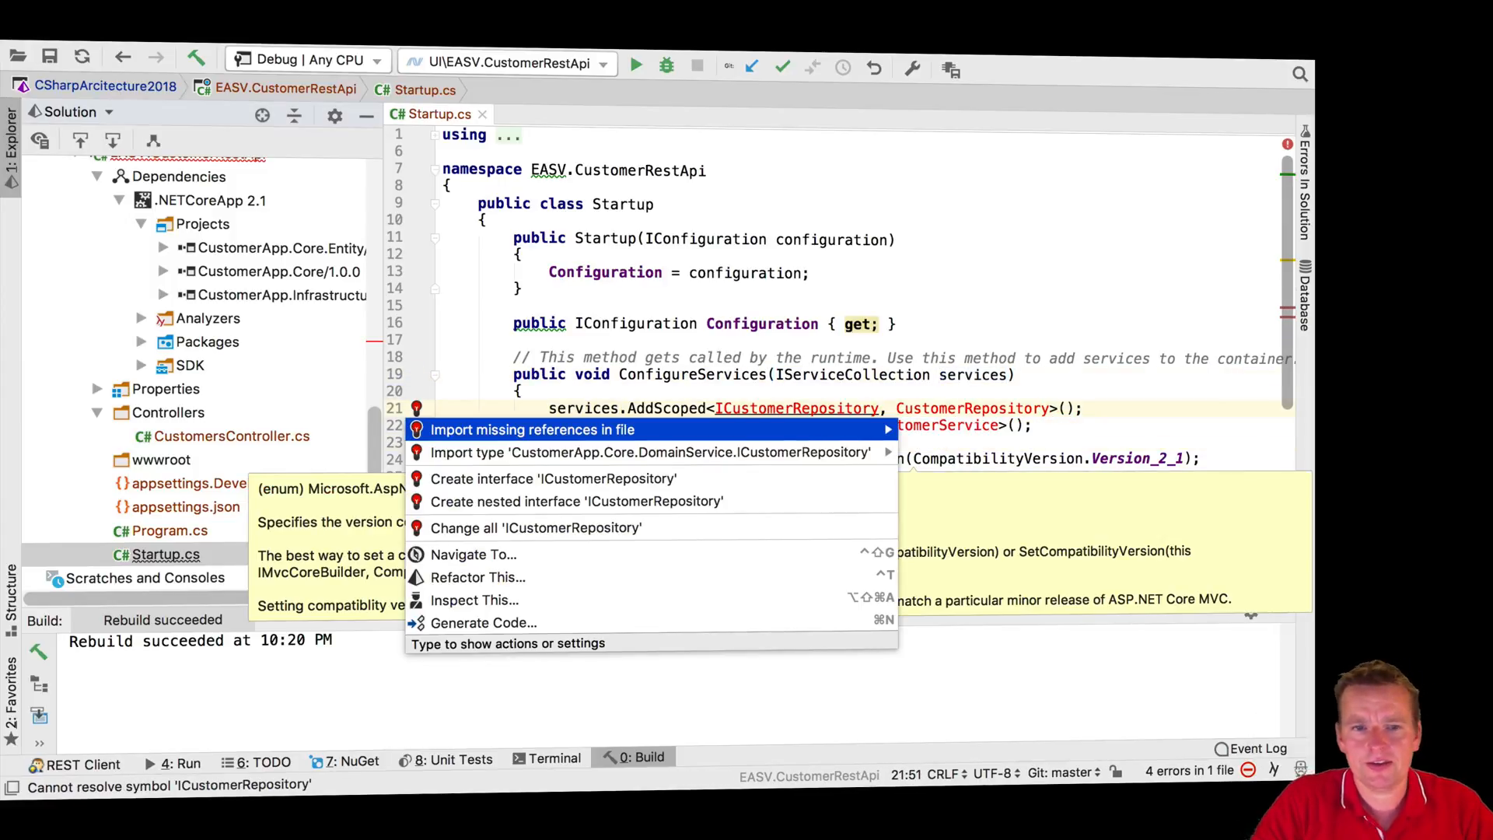
click(534, 430)
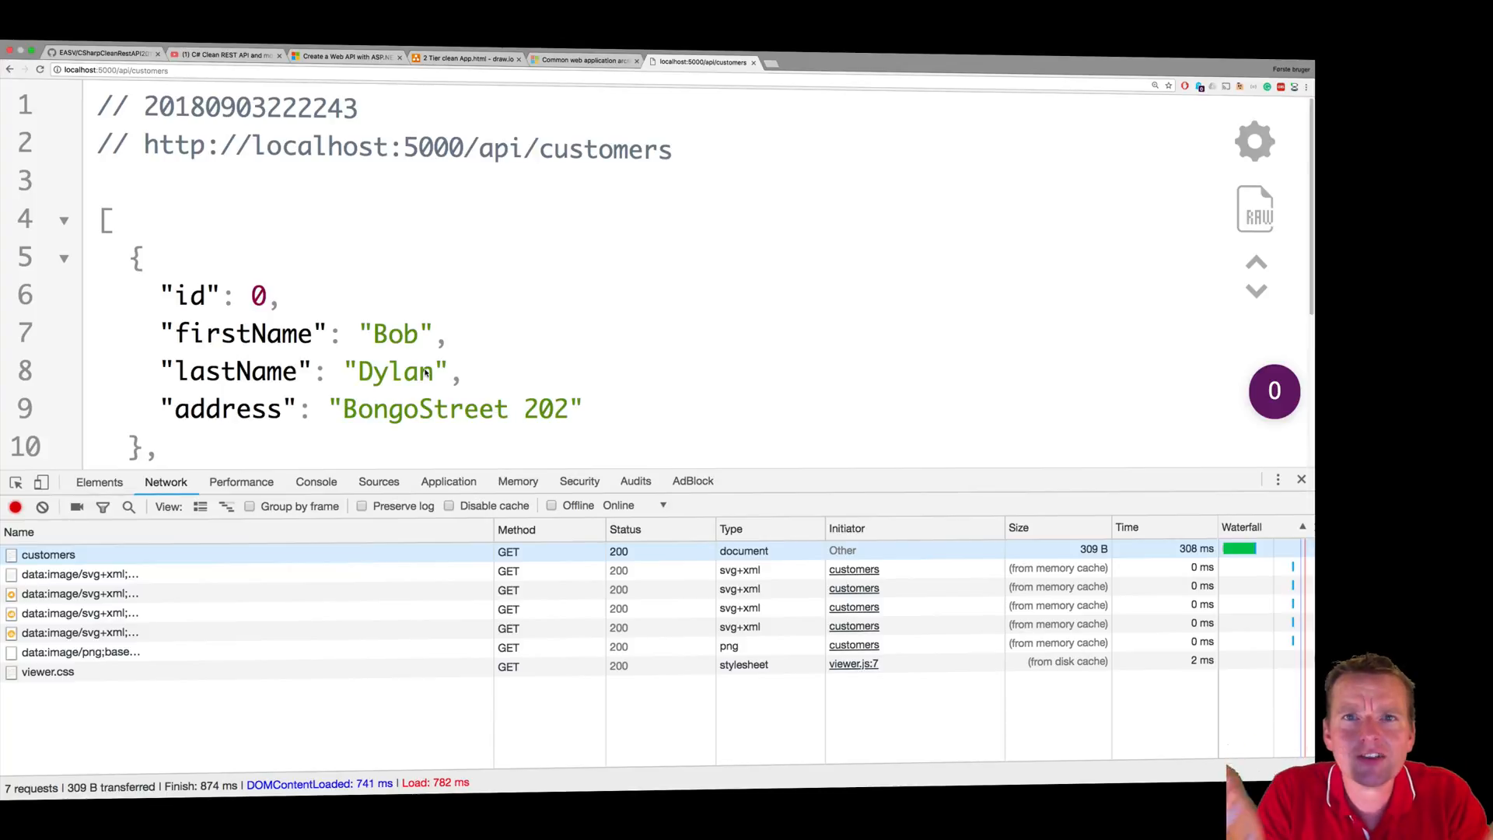
Step: Inspect the api/customers request's raw JSON response and mark the second customer object
click(48, 554)
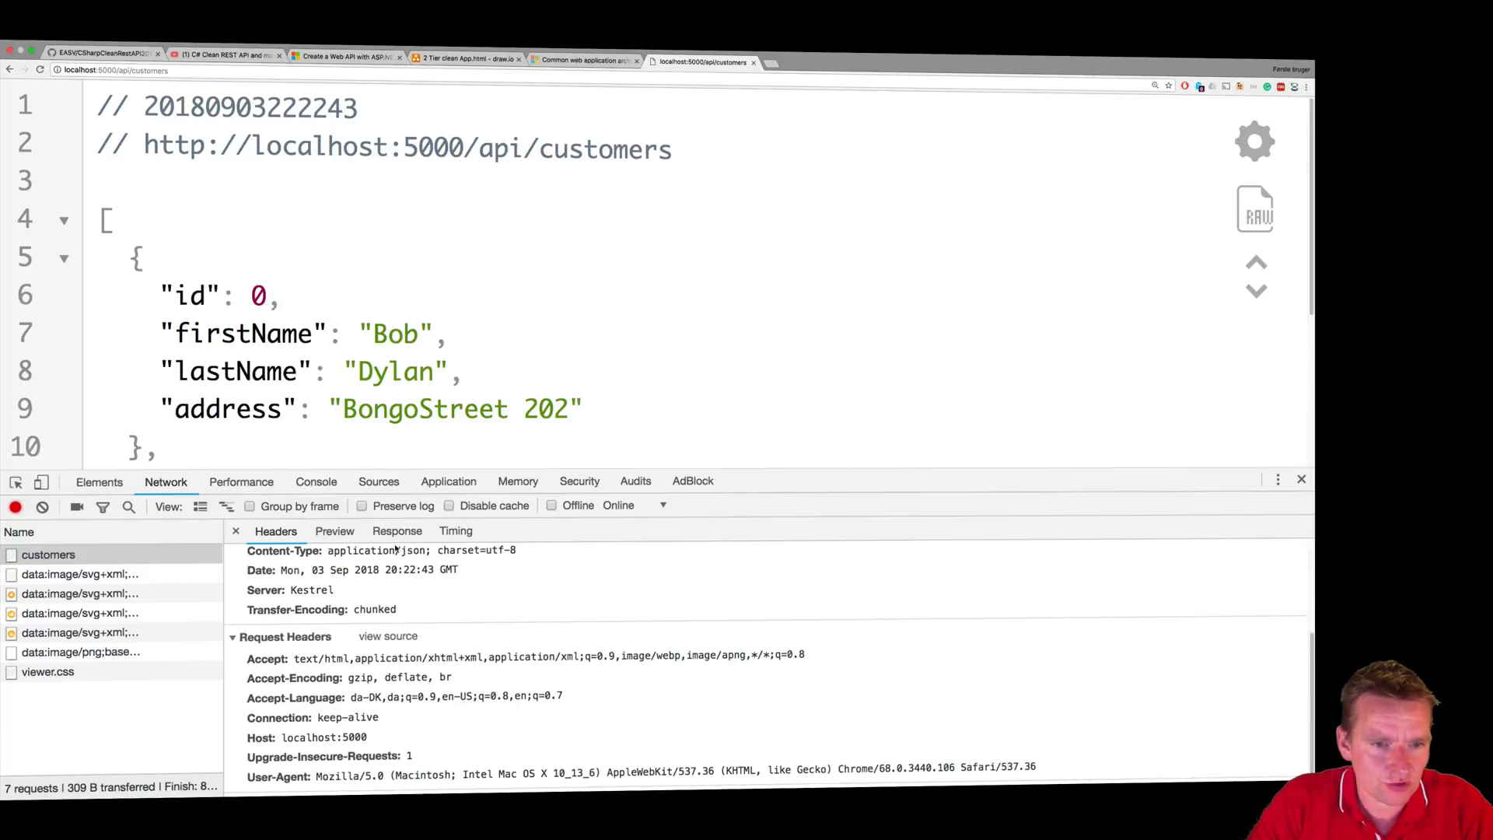
click(397, 530)
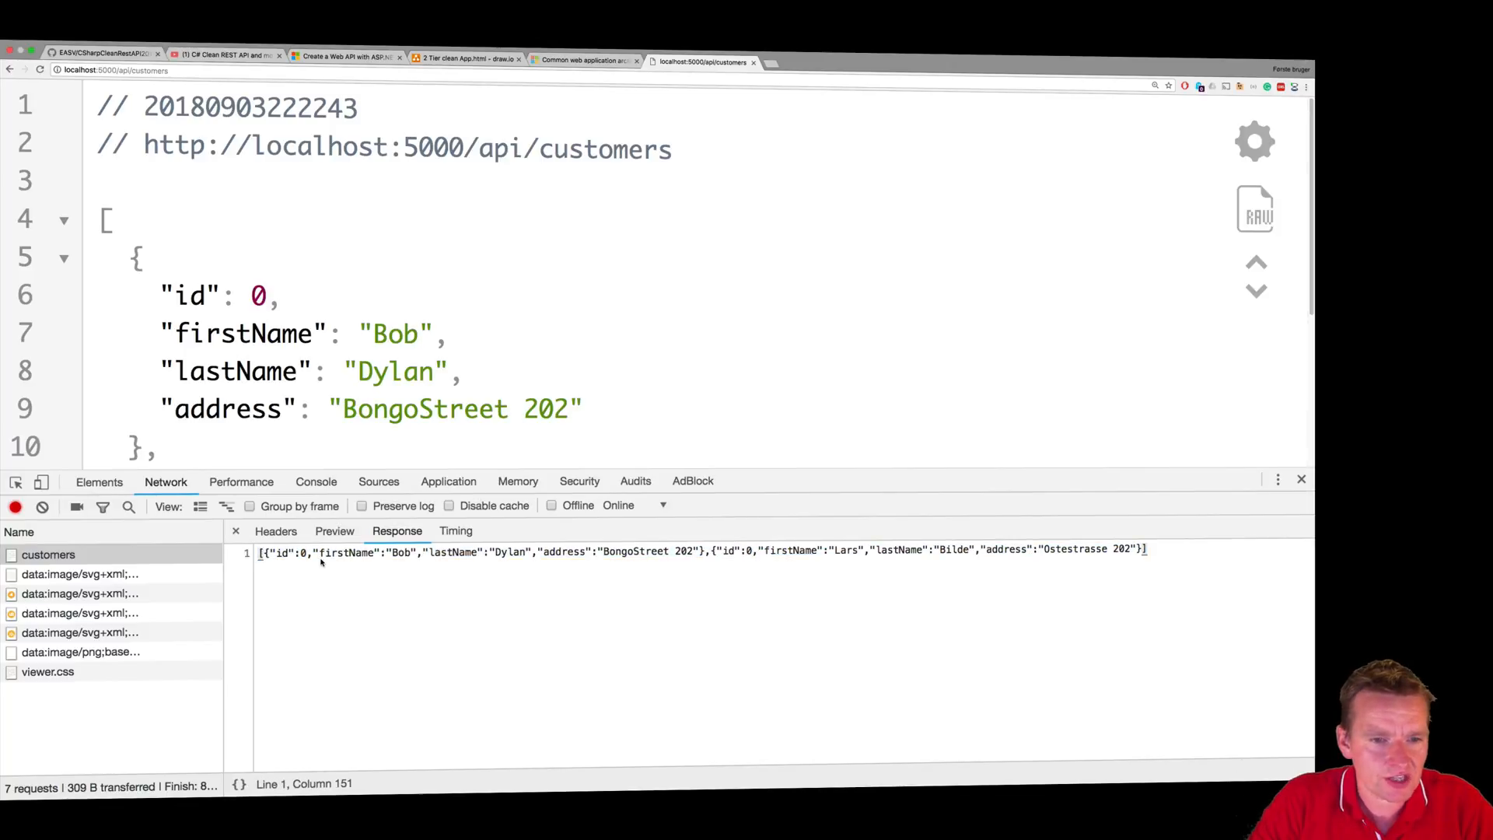
click(266, 551)
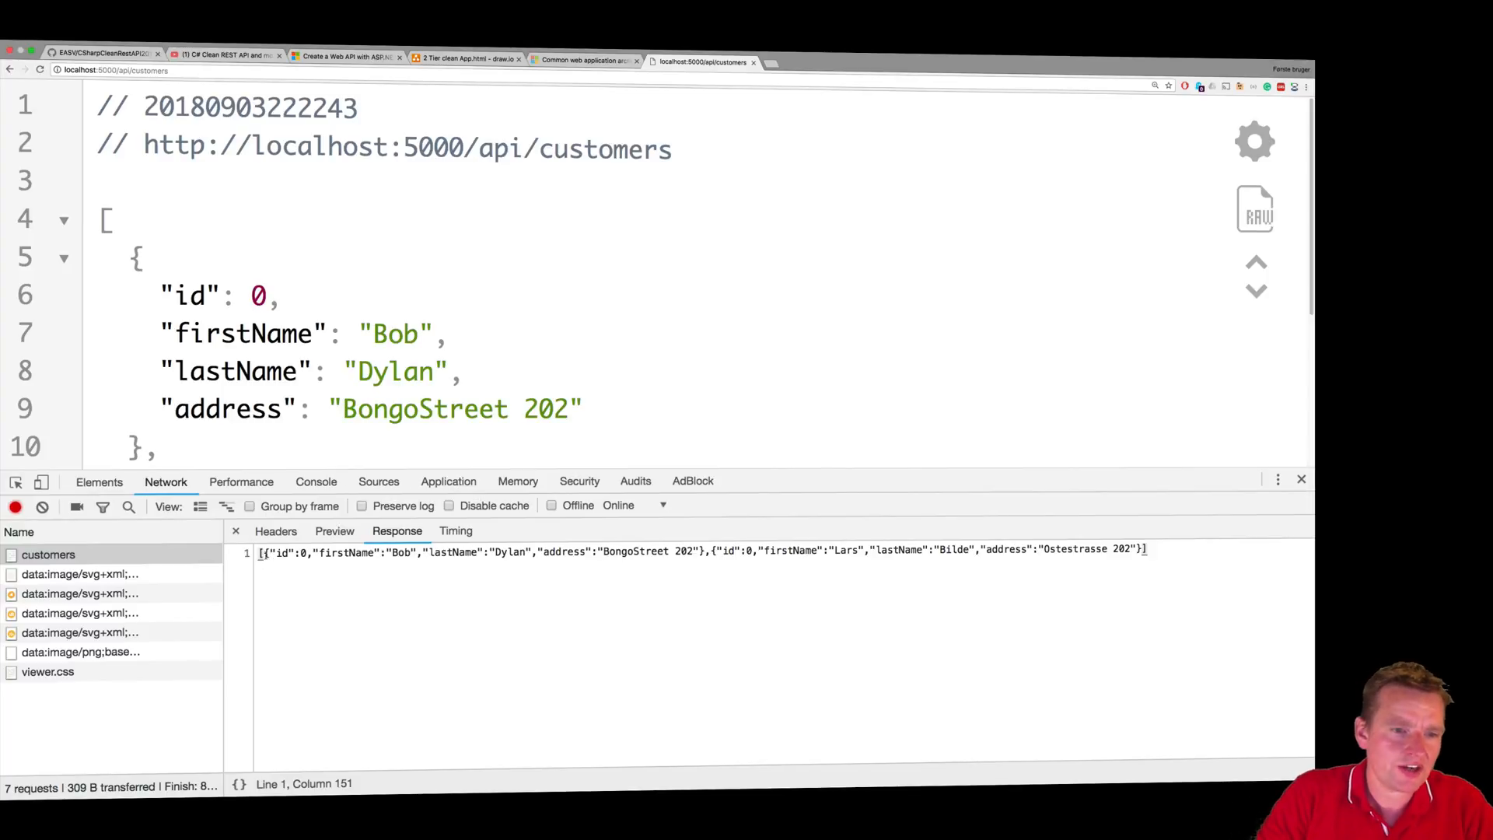
drag(266, 550, 703, 551)
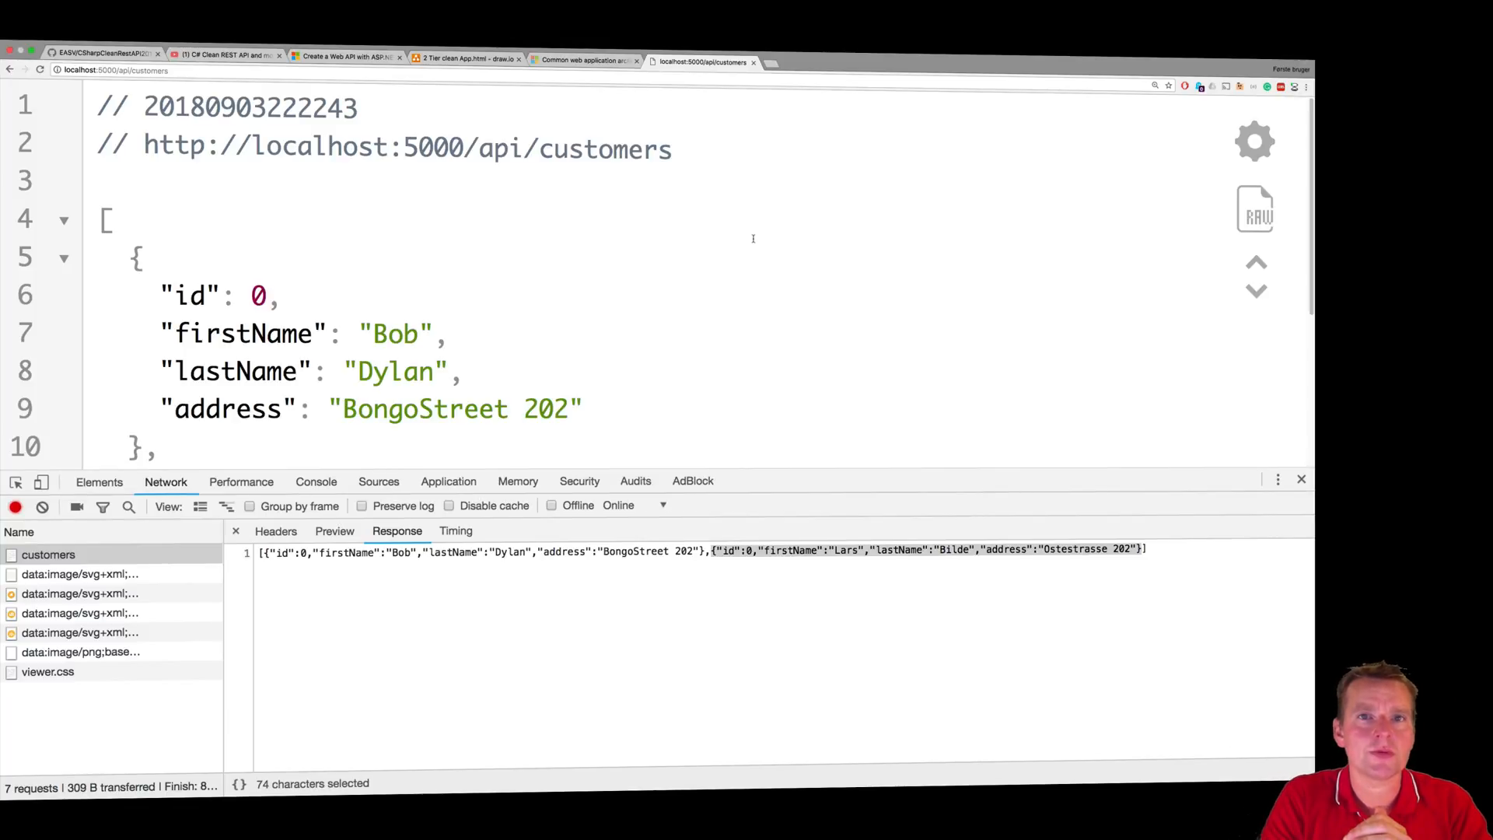
scroll(down, 3)
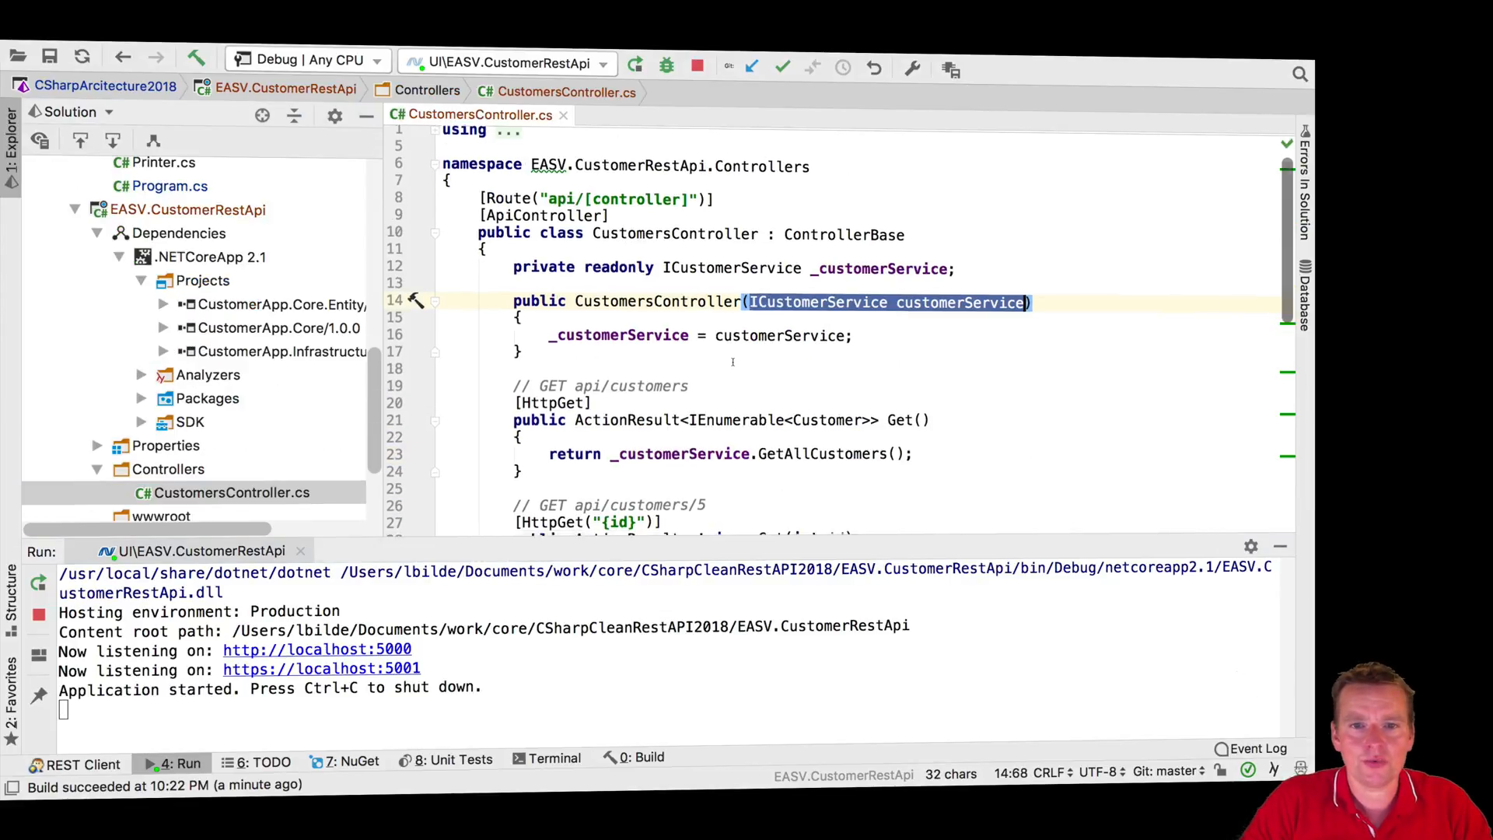
Step: Review CustomerRepository.cs seeding Bob and Lars only when the FakeDB list is empty
scroll(down, 3)
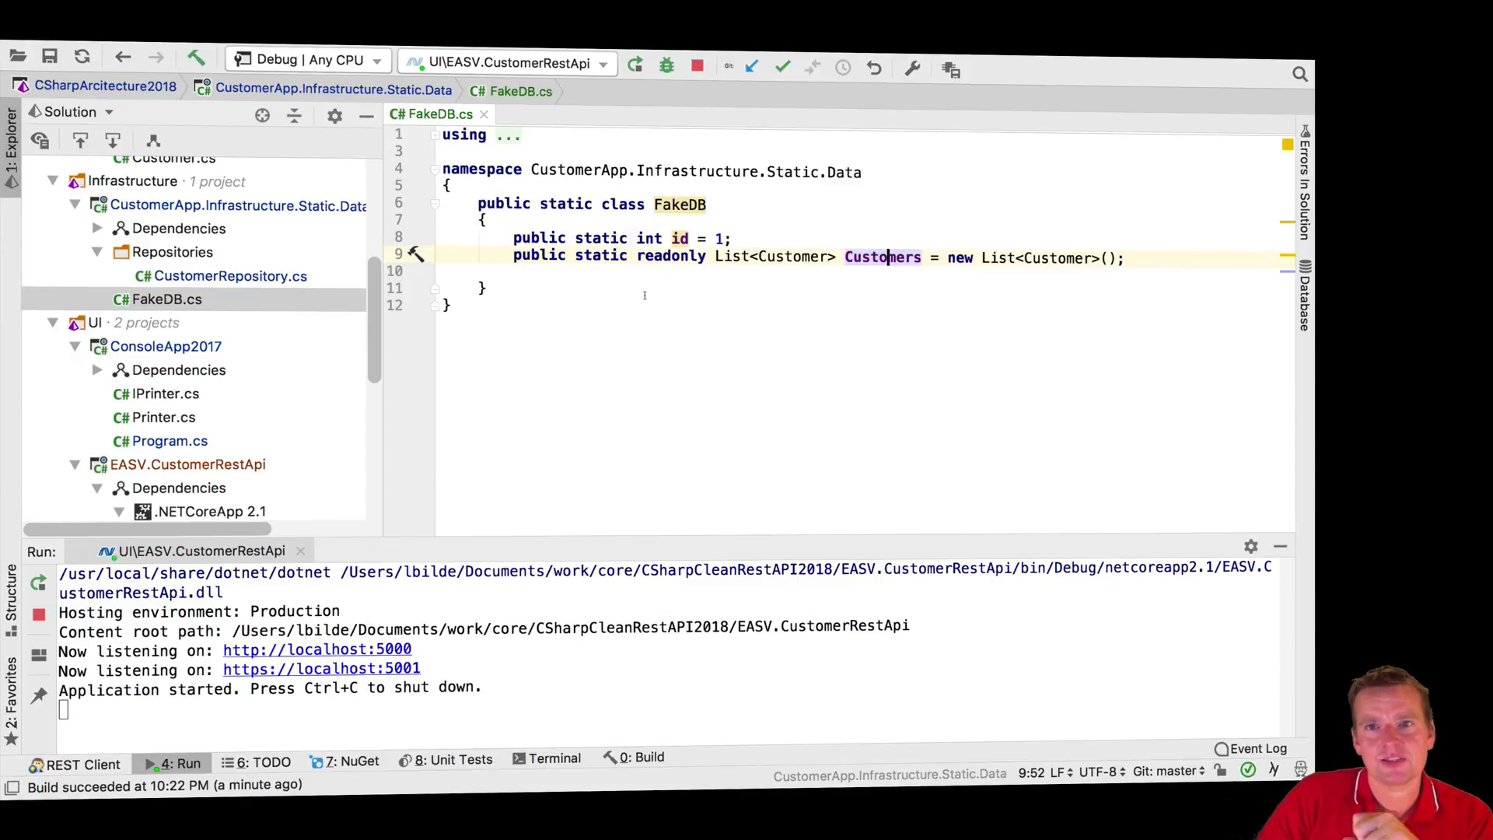
click(227, 277)
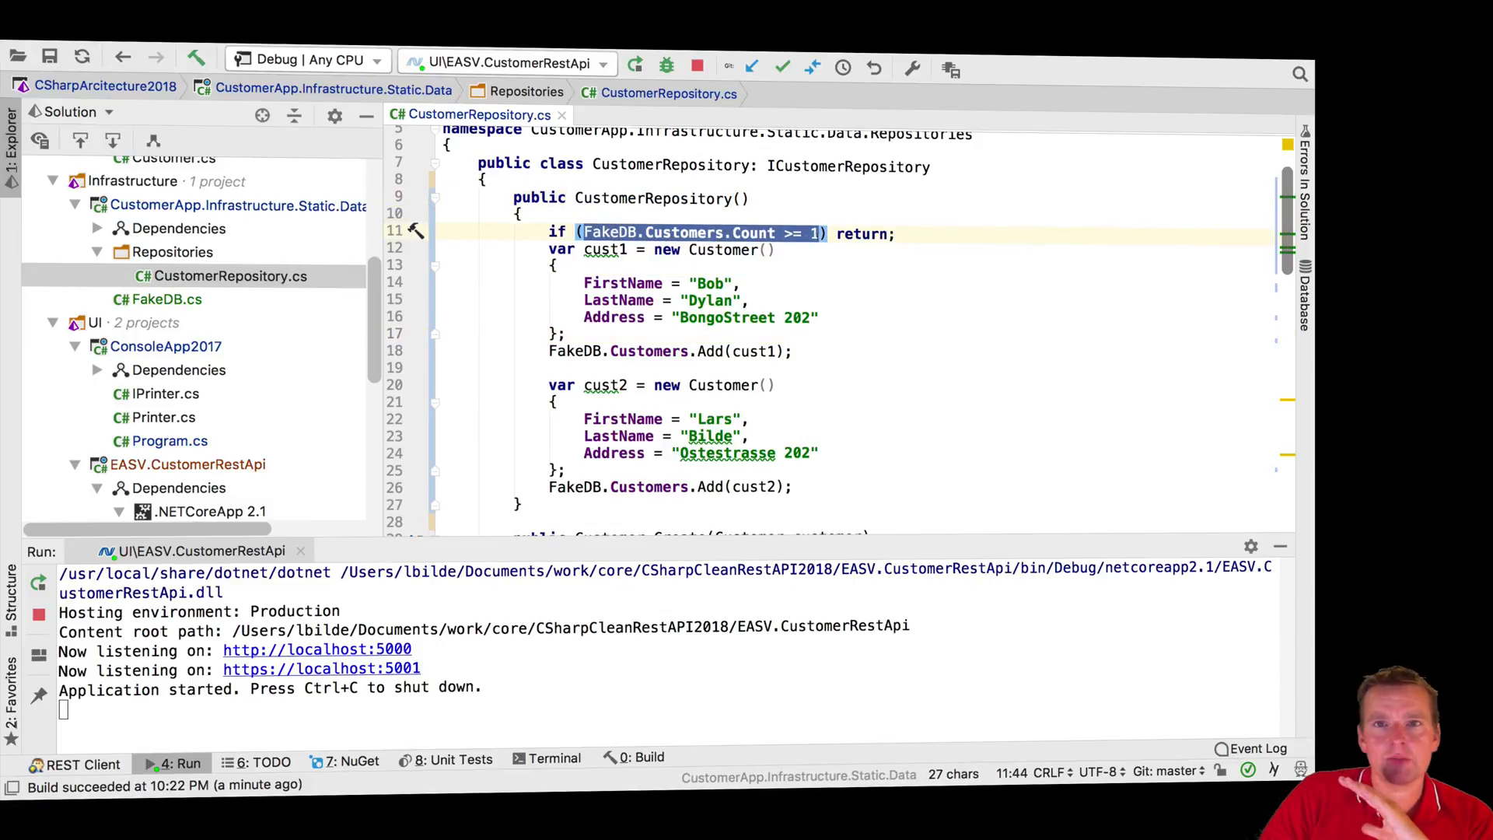
drag(549, 248, 566, 469)
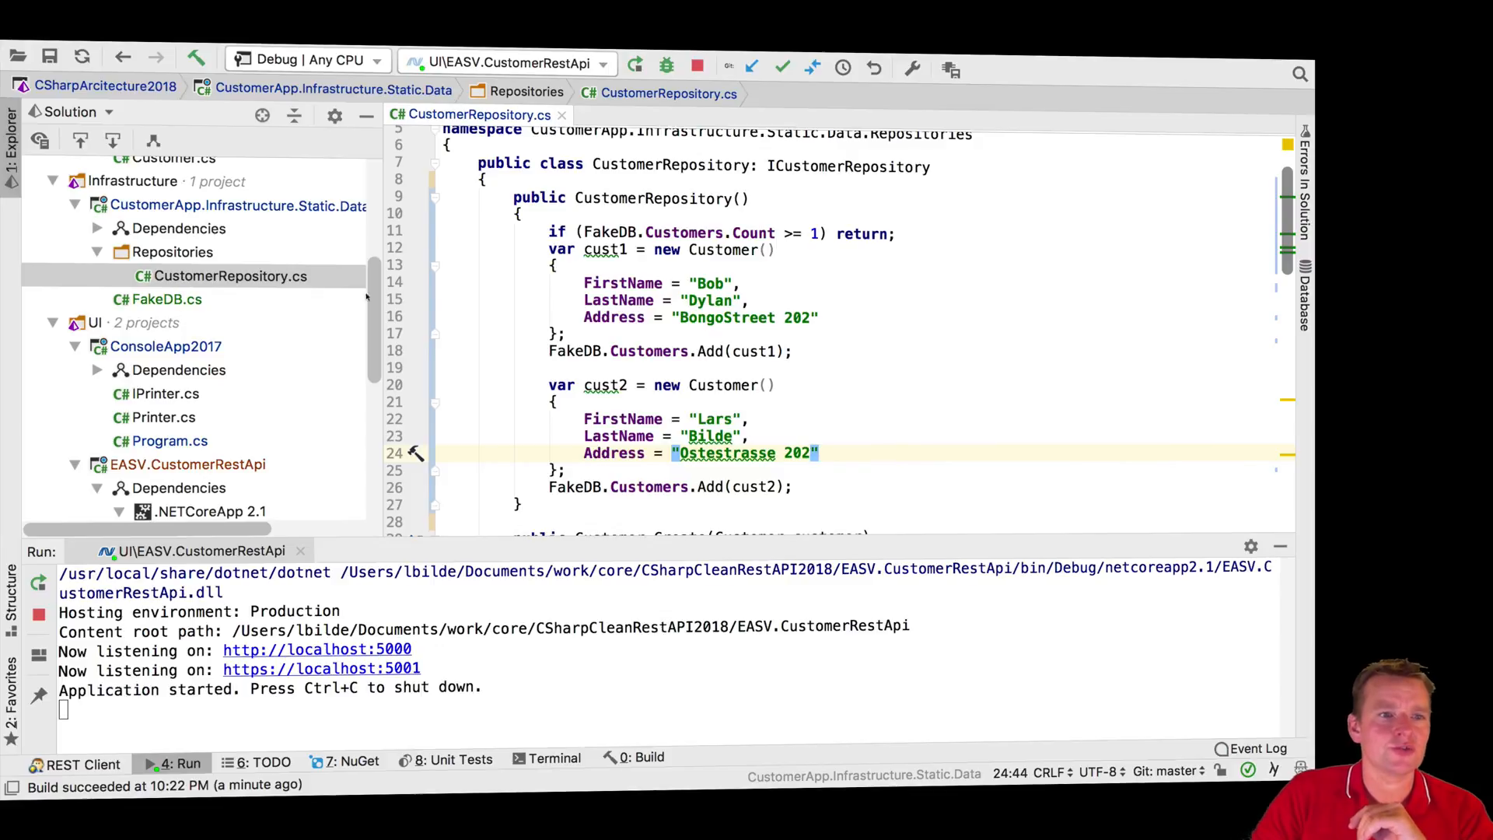
mouse_move(624, 283)
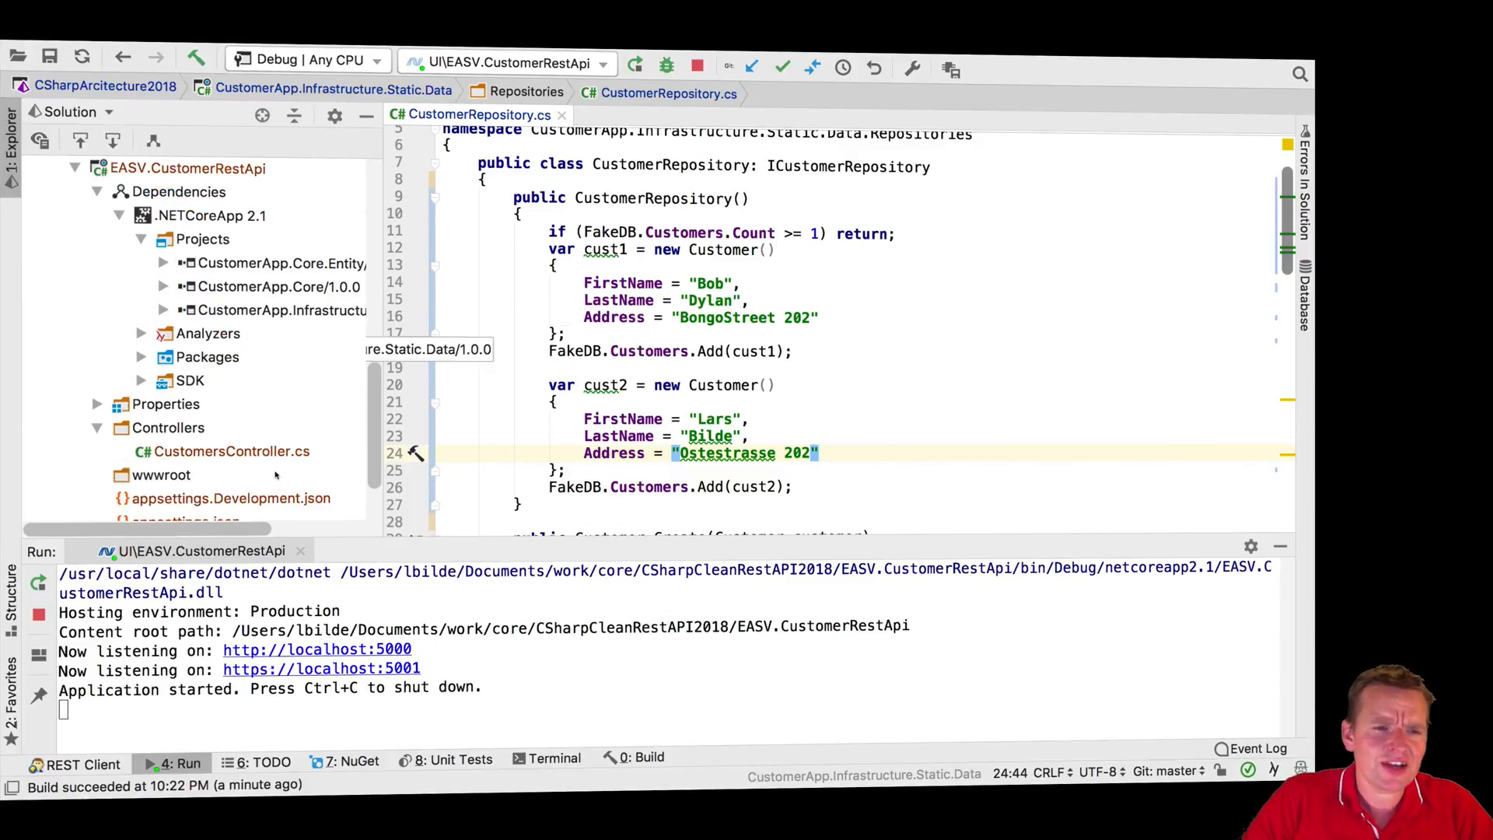
scroll(down, 3)
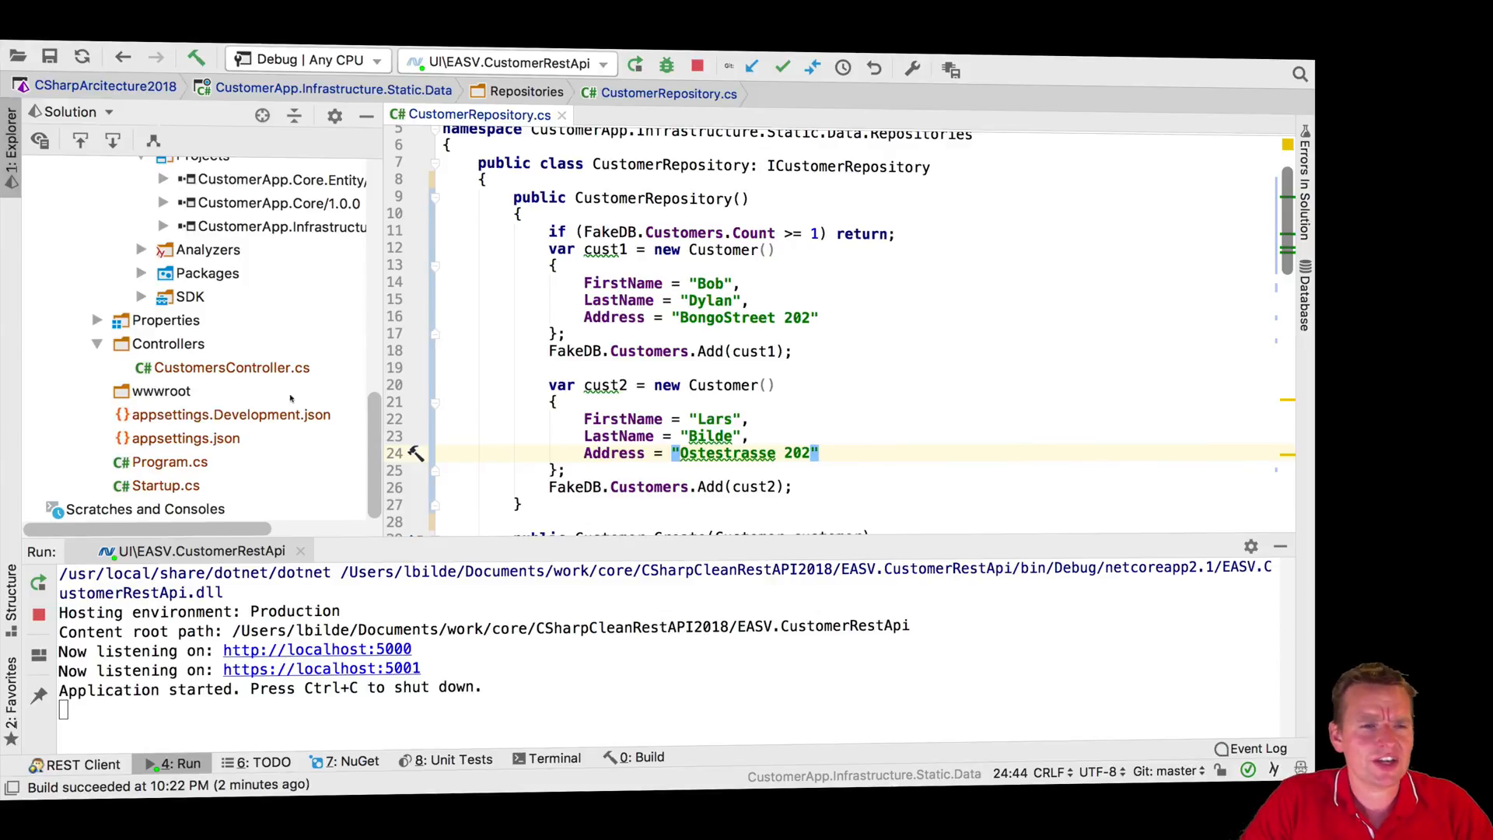